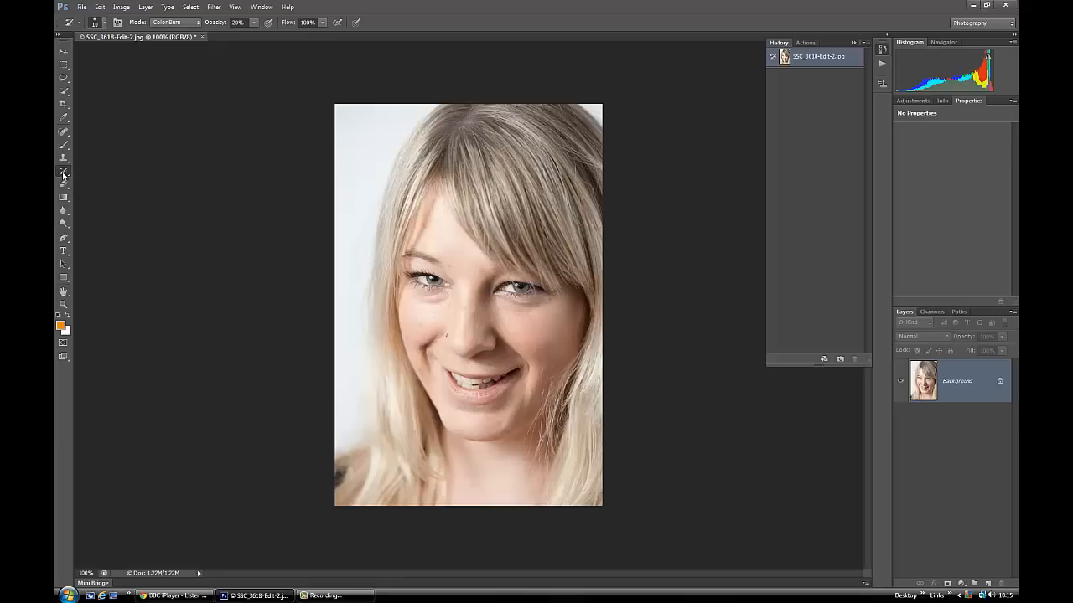
# Step: Configure the History Brush as a soft 10 px tip in Color Burn mode at 20% opacity
pyautogui.click(63, 171)
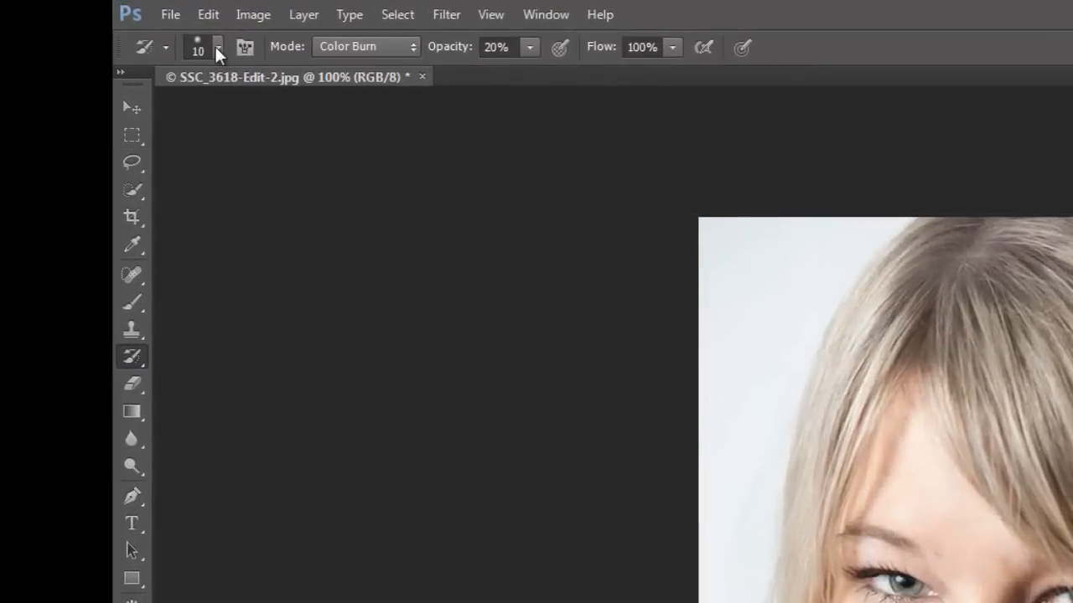
pyautogui.click(218, 47)
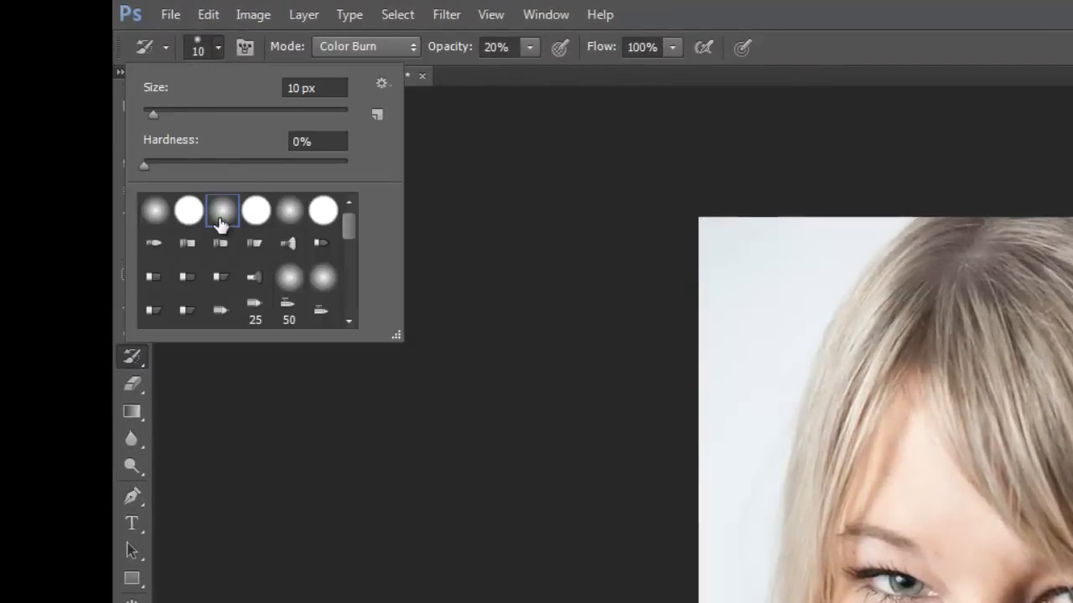
pyautogui.moveTo(426, 161)
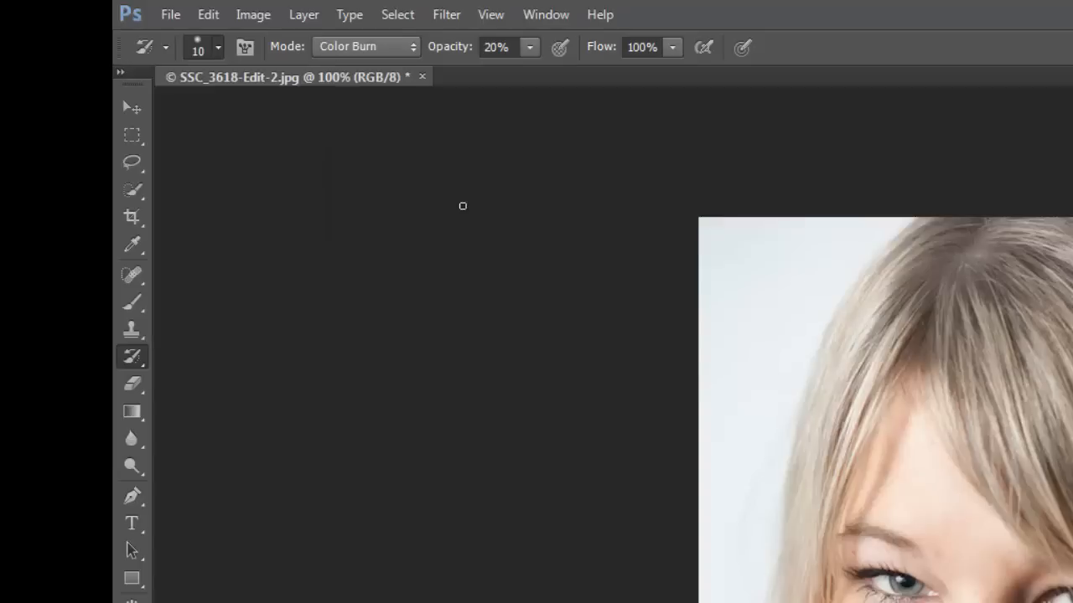
pyautogui.click(530, 47)
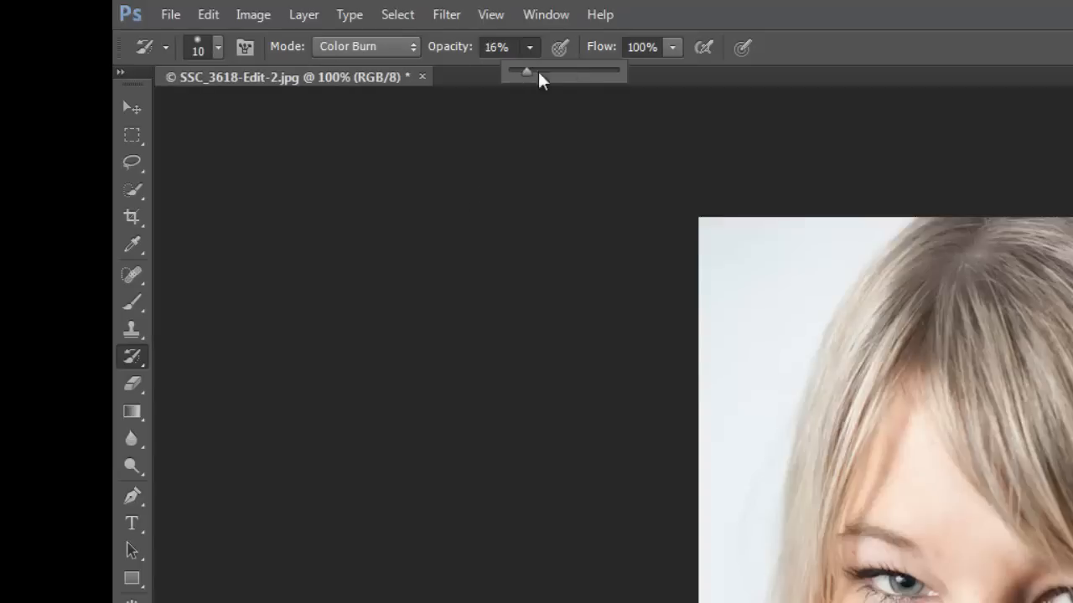
pyautogui.moveTo(527, 70); pyautogui.dragTo(532, 70)
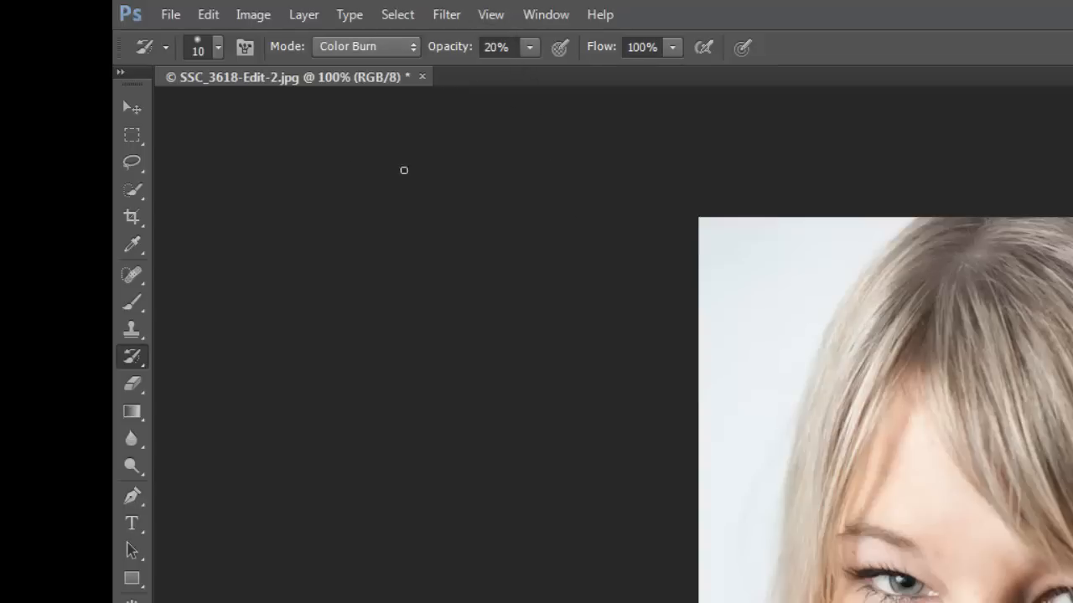
pyautogui.click(365, 47)
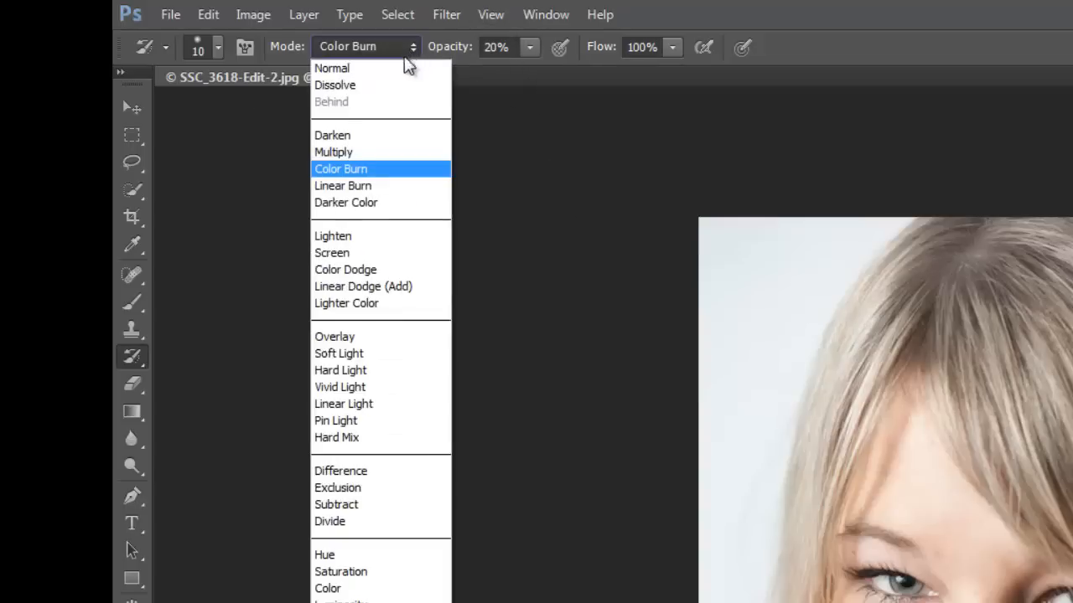
pyautogui.click(335, 335)
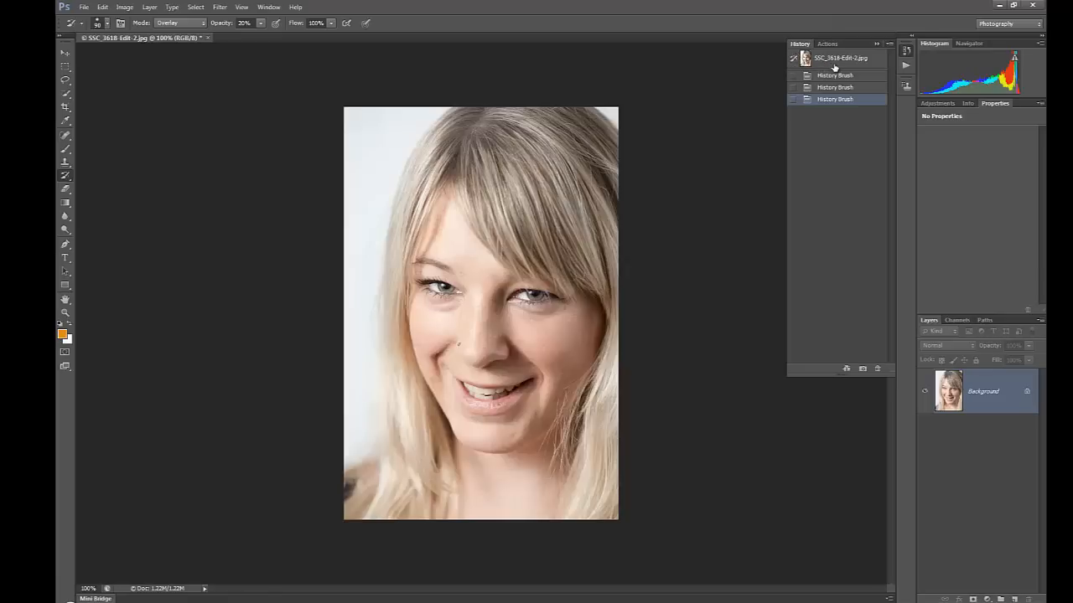
# Step: Revert to the original state and paint Overlay contrast into the right and top hair
pyautogui.click(839, 57)
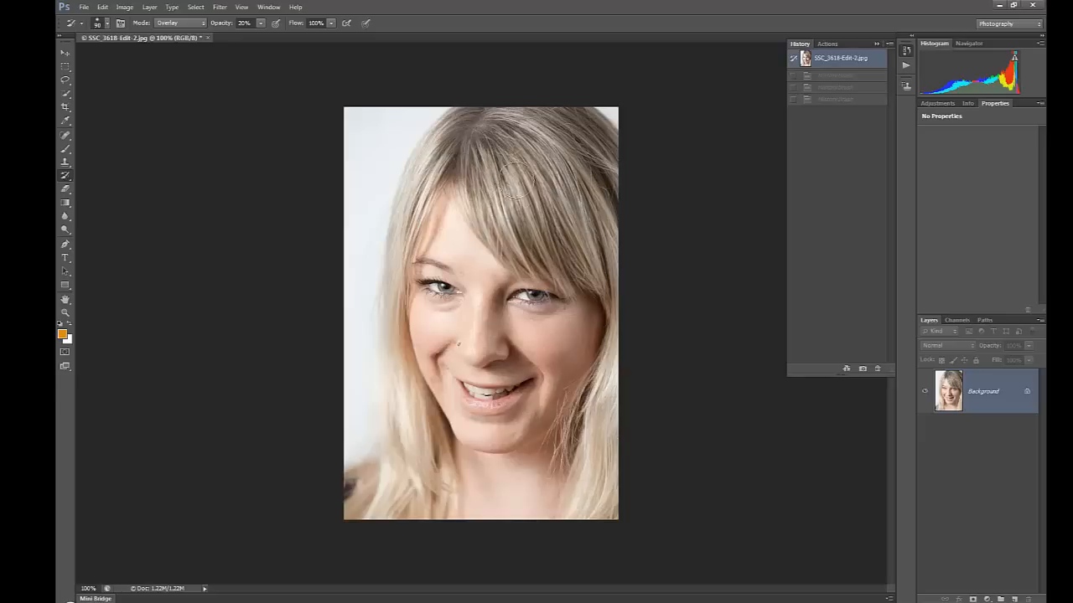
pyautogui.moveTo(516, 176); pyautogui.dragTo(543, 198)
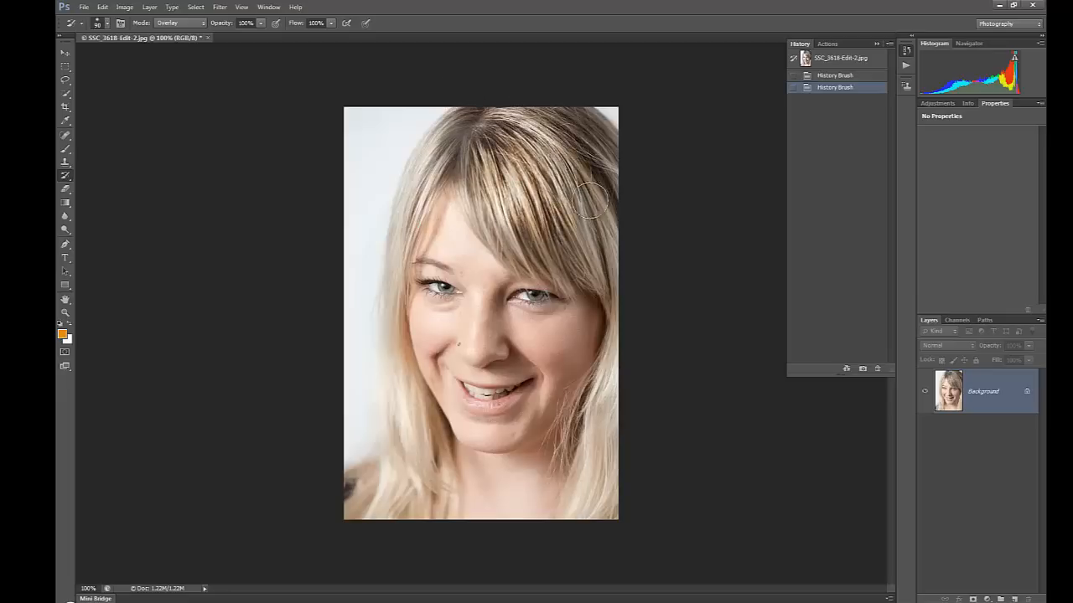
pyautogui.moveTo(590, 201); pyautogui.dragTo(595, 466)
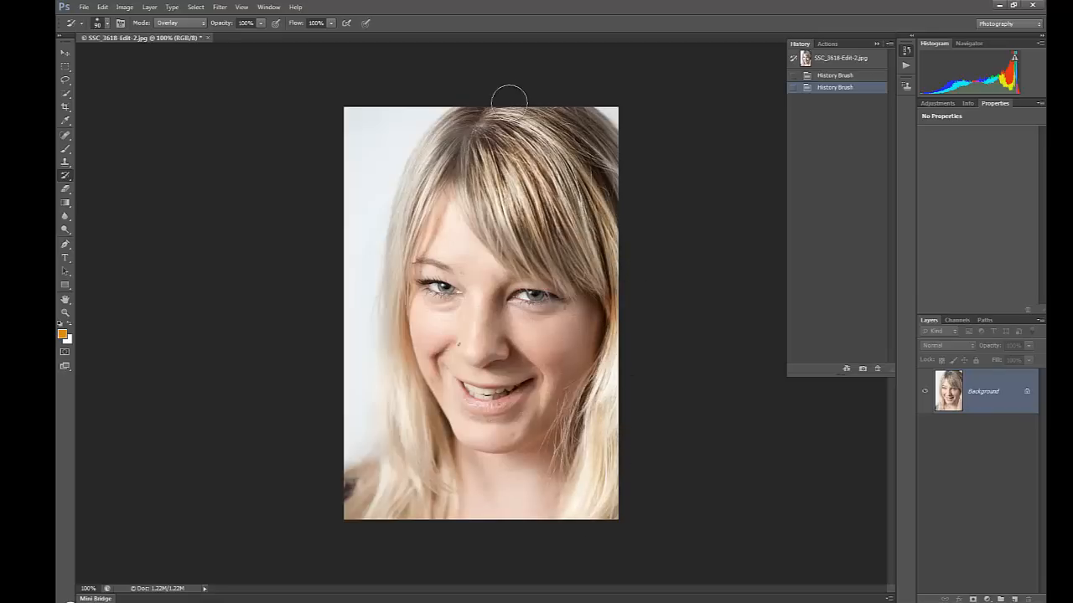
pyautogui.moveTo(509, 98); pyautogui.dragTo(456, 137)
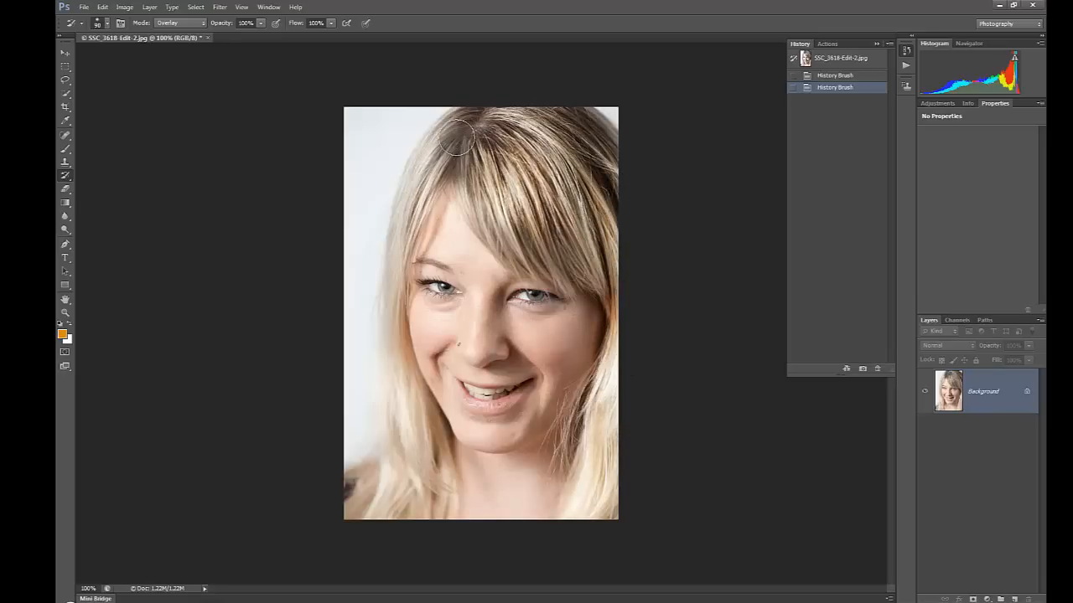
# Step: Continue Overlay strokes along the top, left and right sides of the hair
pyautogui.moveTo(456, 138); pyautogui.dragTo(386, 327)
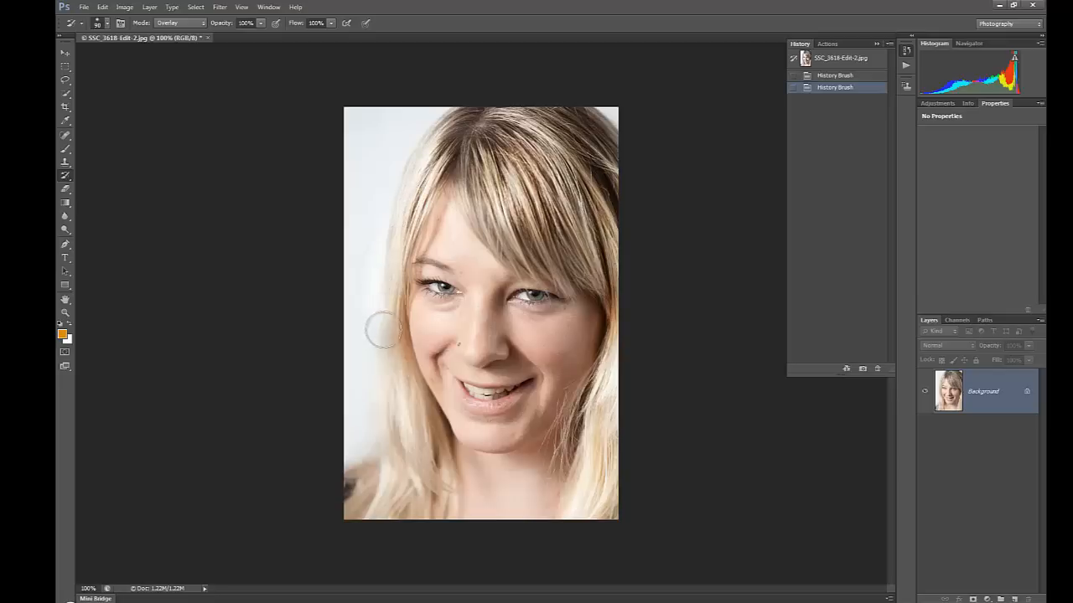
pyautogui.moveTo(383, 332); pyautogui.dragTo(367, 258)
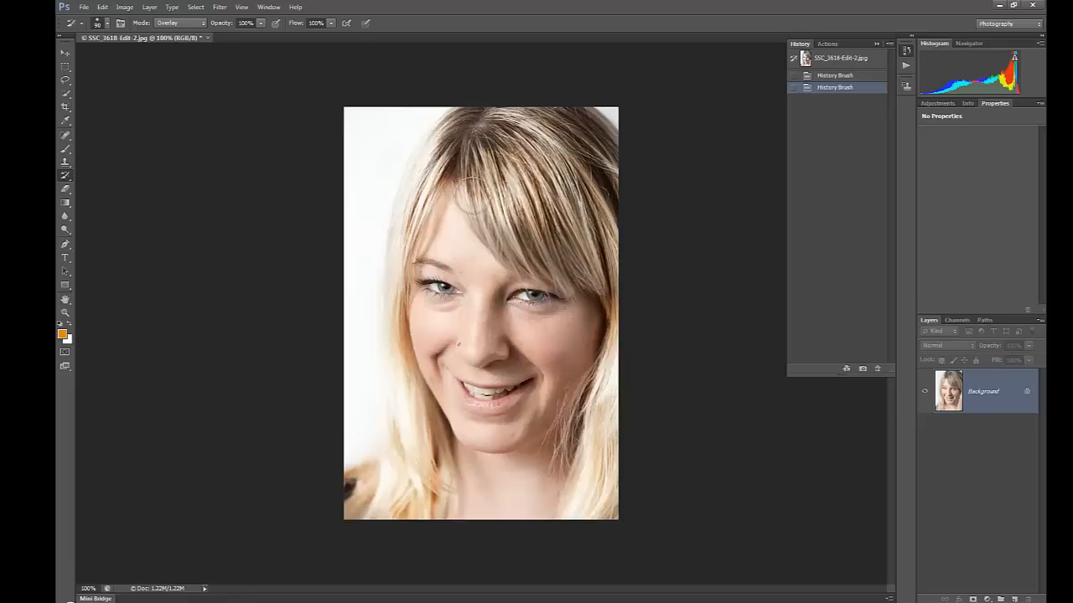
pyautogui.moveTo(469, 193); pyautogui.dragTo(586, 275)
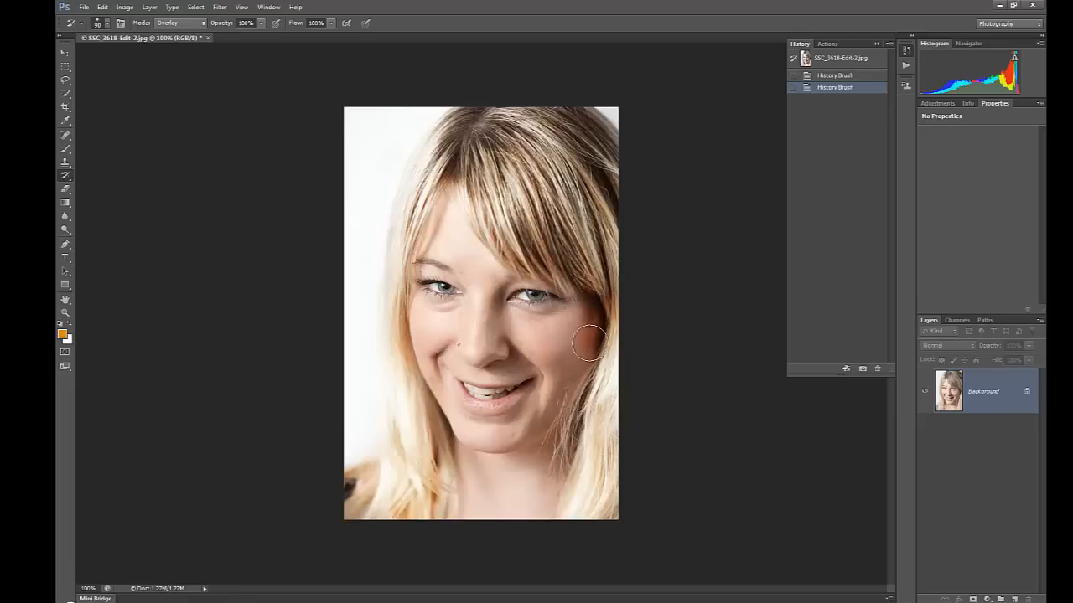
pyautogui.moveTo(586, 344); pyautogui.dragTo(473, 74)
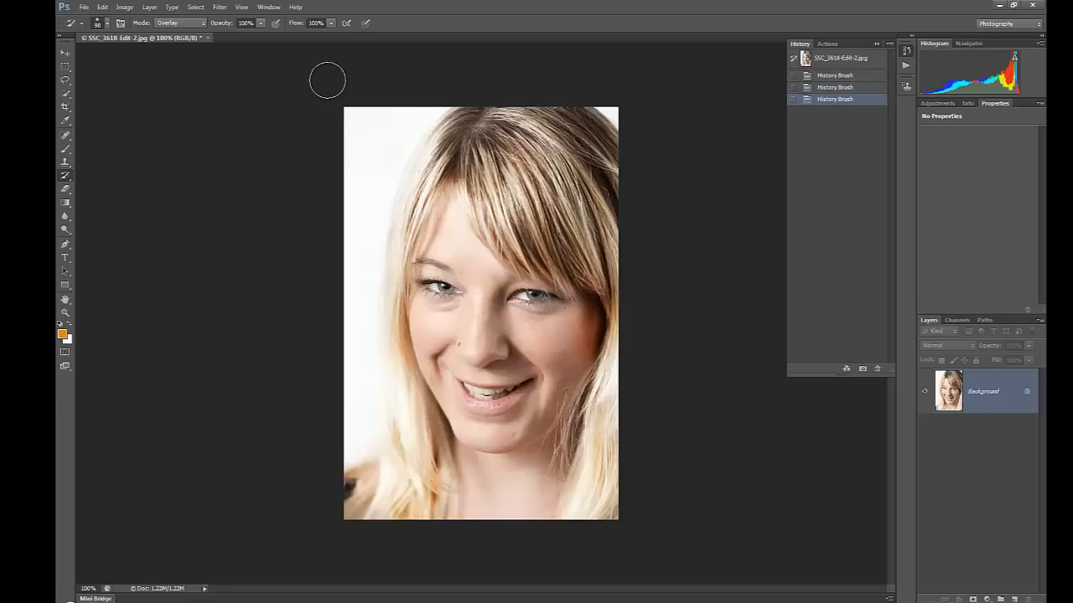
pyautogui.moveTo(665, 376)
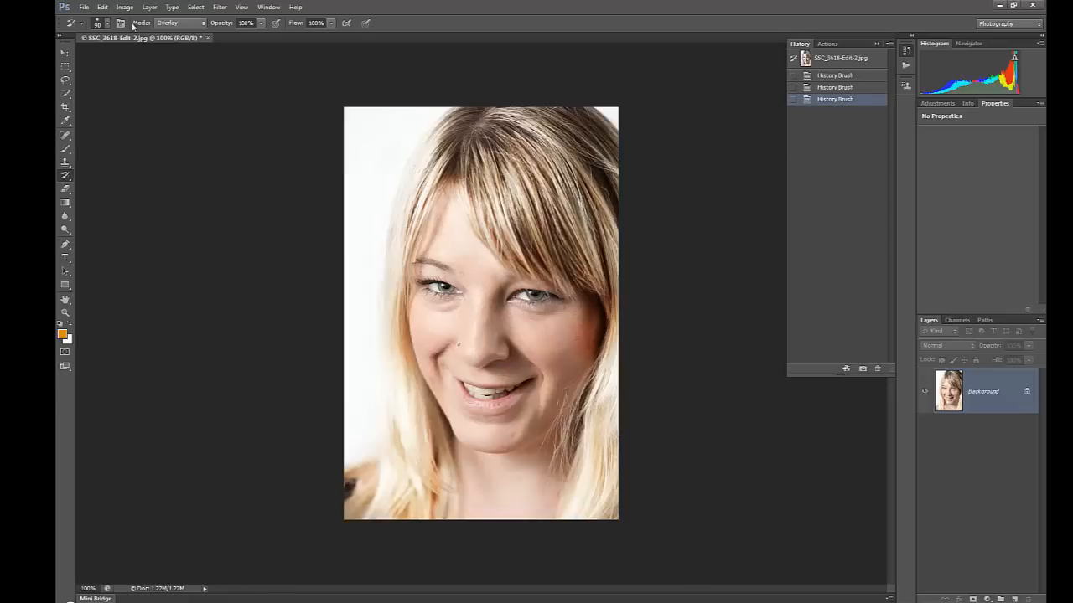
# Step: Fade the last History Brush stroke to a moderate opacity in Overlay mode and confirm
pyautogui.click(102, 6)
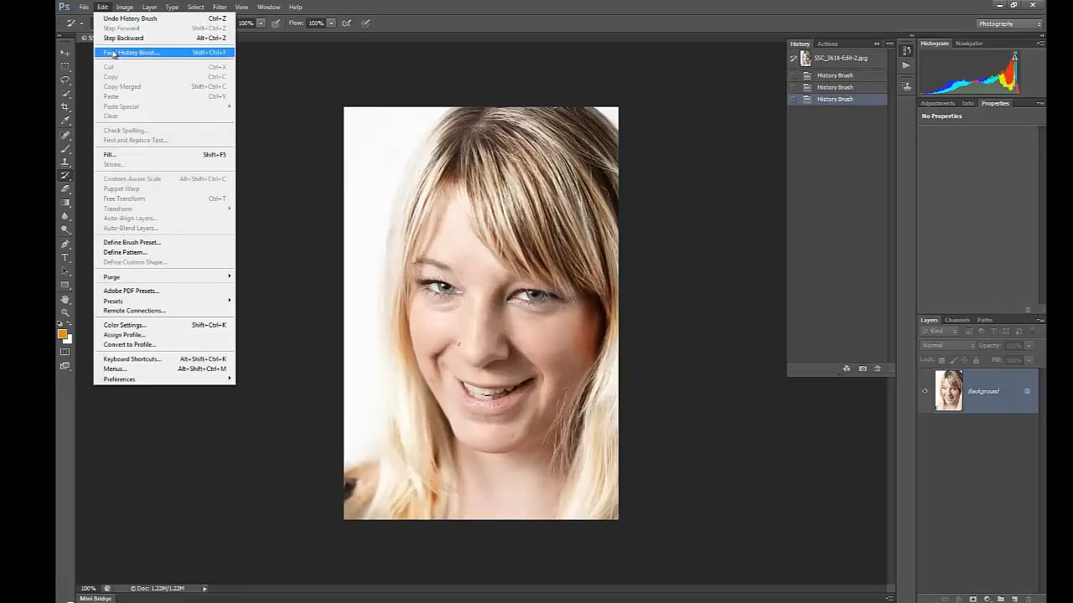
pyautogui.click(131, 52)
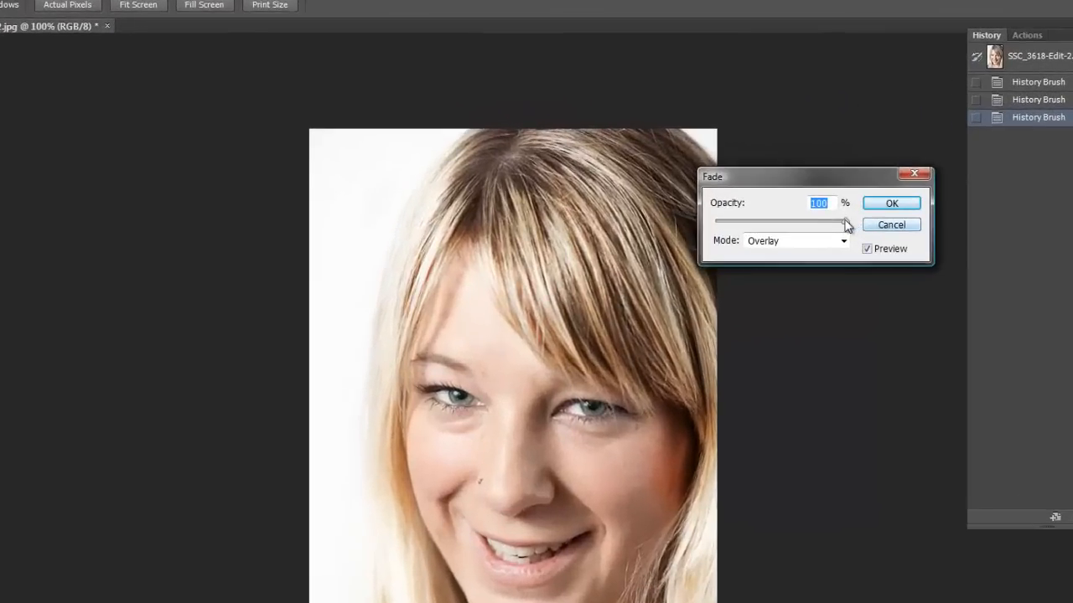
pyautogui.moveTo(847, 221); pyautogui.dragTo(722, 222)
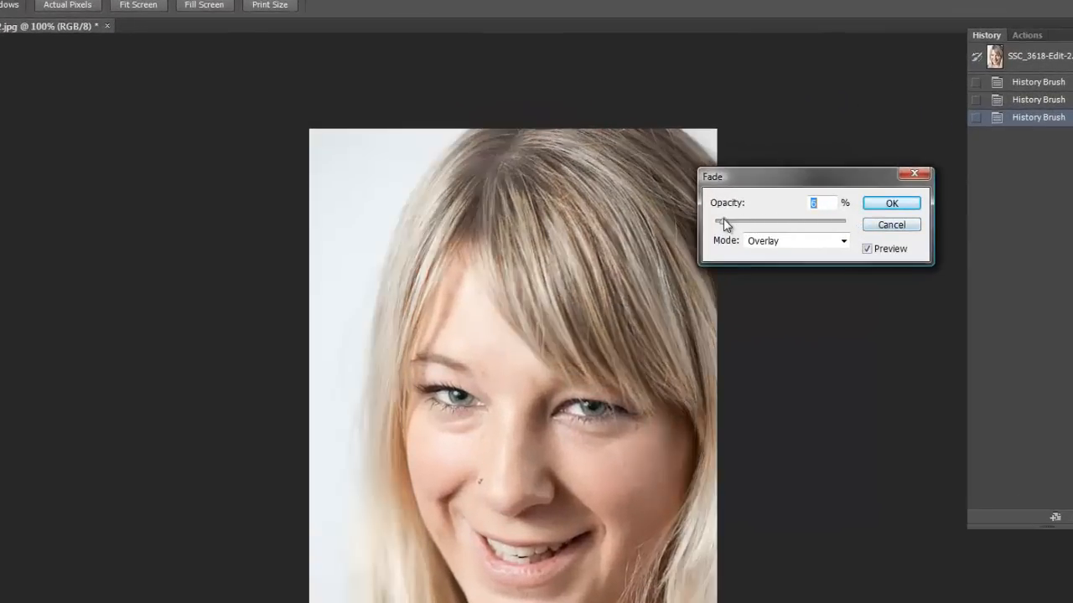
pyautogui.moveTo(721, 223); pyautogui.dragTo(761, 223)
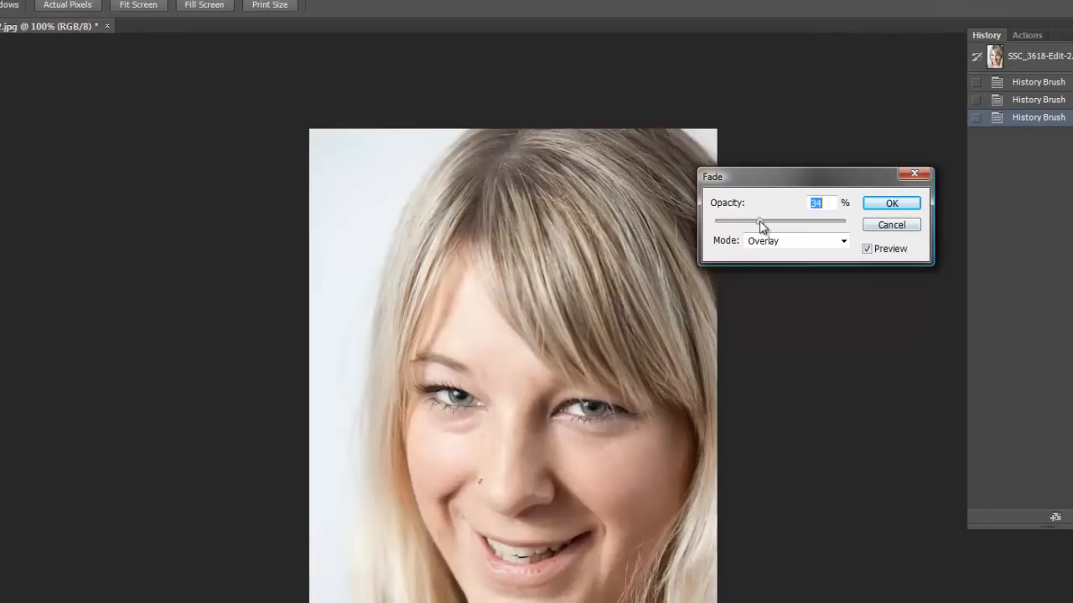
pyautogui.moveTo(761, 223); pyautogui.dragTo(750, 223)
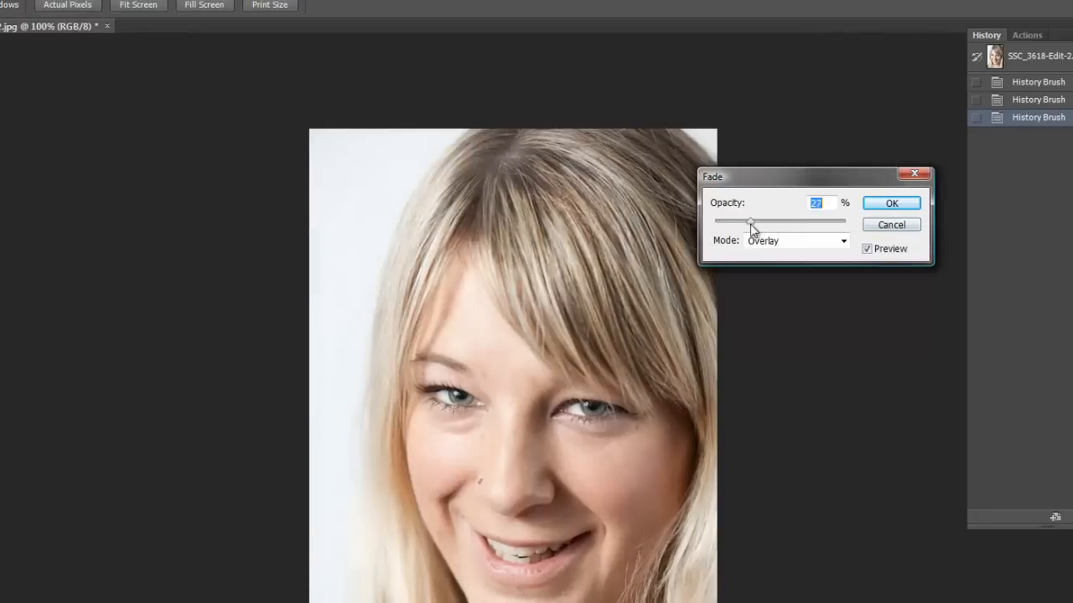
pyautogui.moveTo(751, 221); pyautogui.dragTo(770, 221)
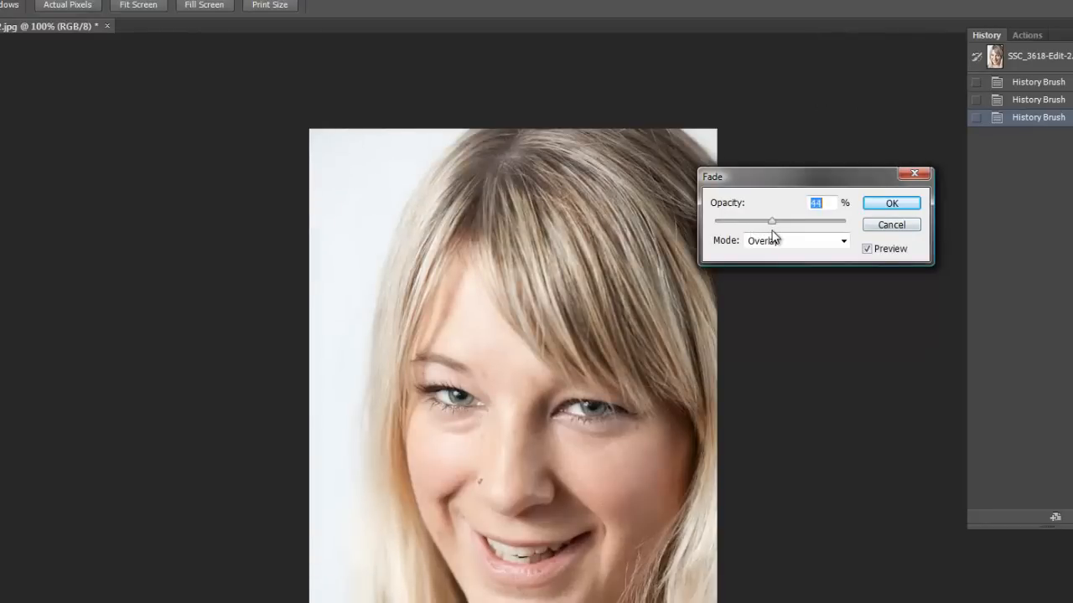
pyautogui.click(891, 202)
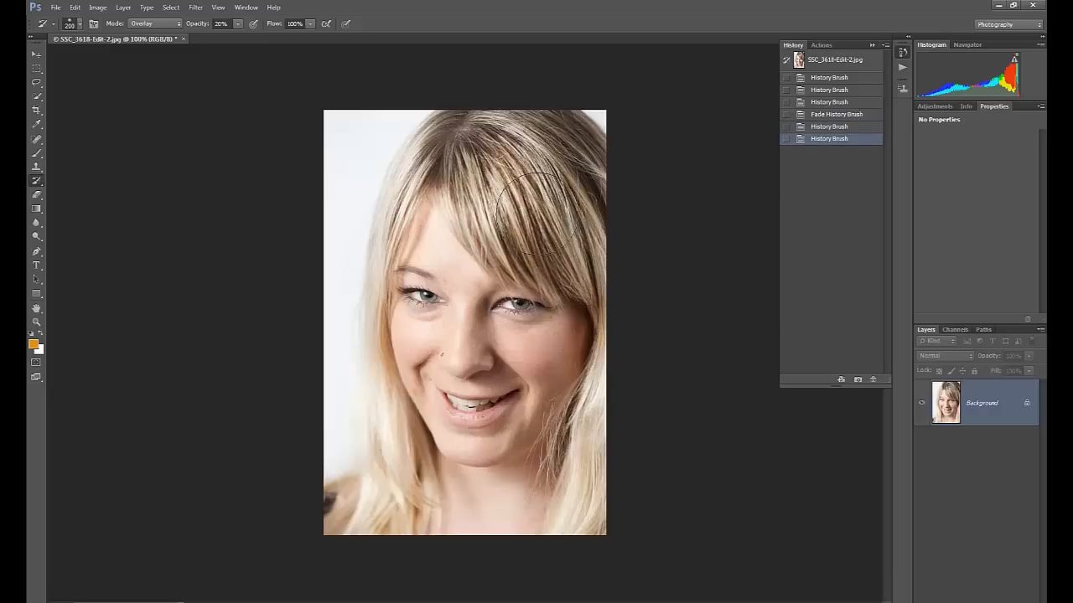
# Step: Paint additional low-opacity Overlay strokes over the top and right of the hair
pyautogui.click(828, 151)
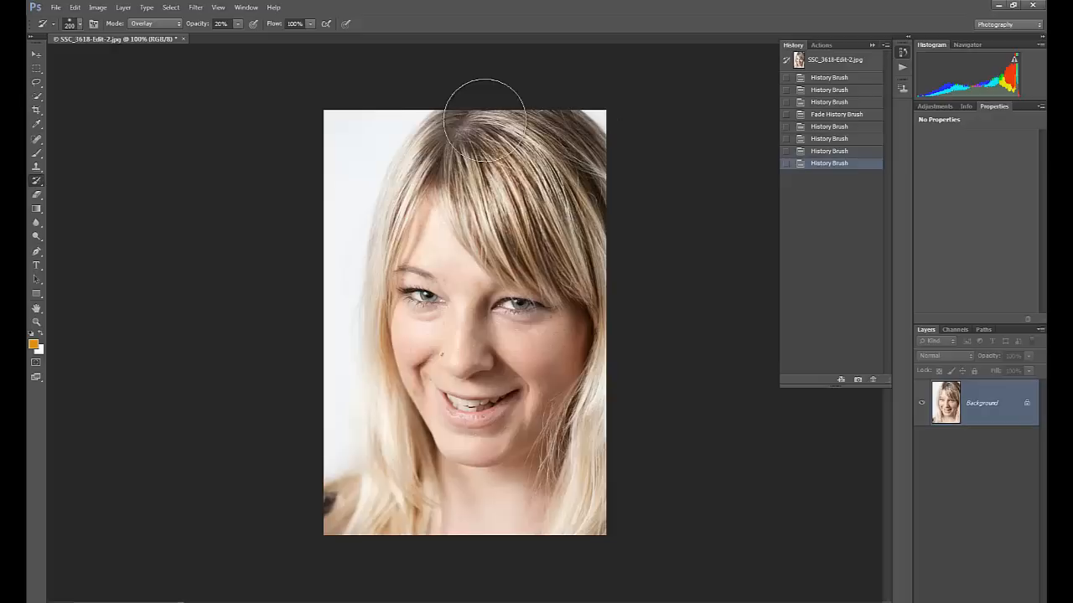
pyautogui.moveTo(482, 121); pyautogui.dragTo(600, 248)
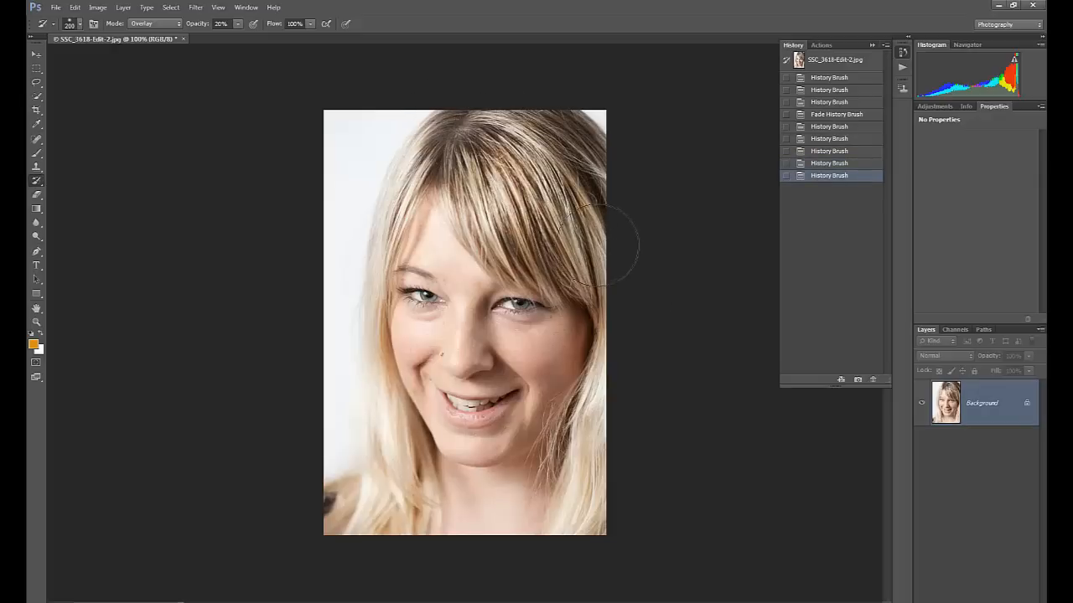
pyautogui.moveTo(594, 248); pyautogui.dragTo(419, 495)
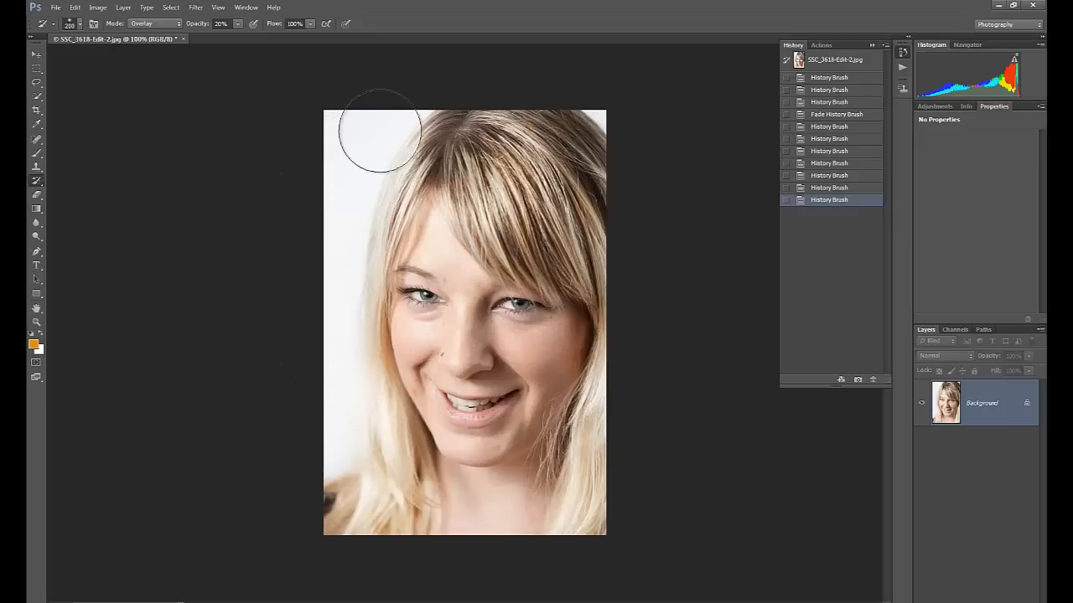
pyautogui.moveTo(325, 164)
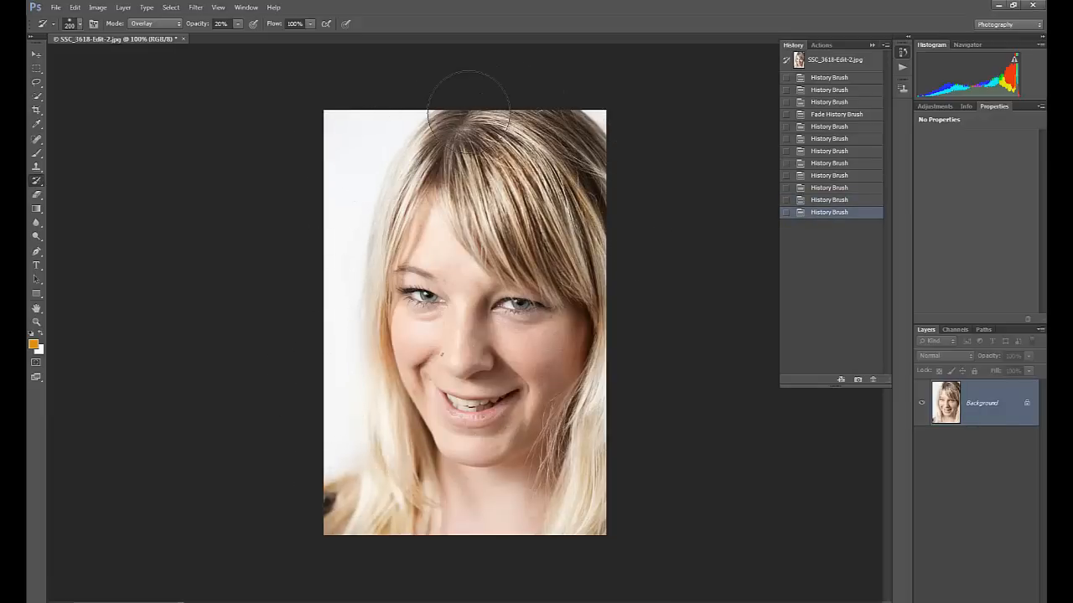
pyautogui.moveTo(468, 92); pyautogui.dragTo(520, 101)
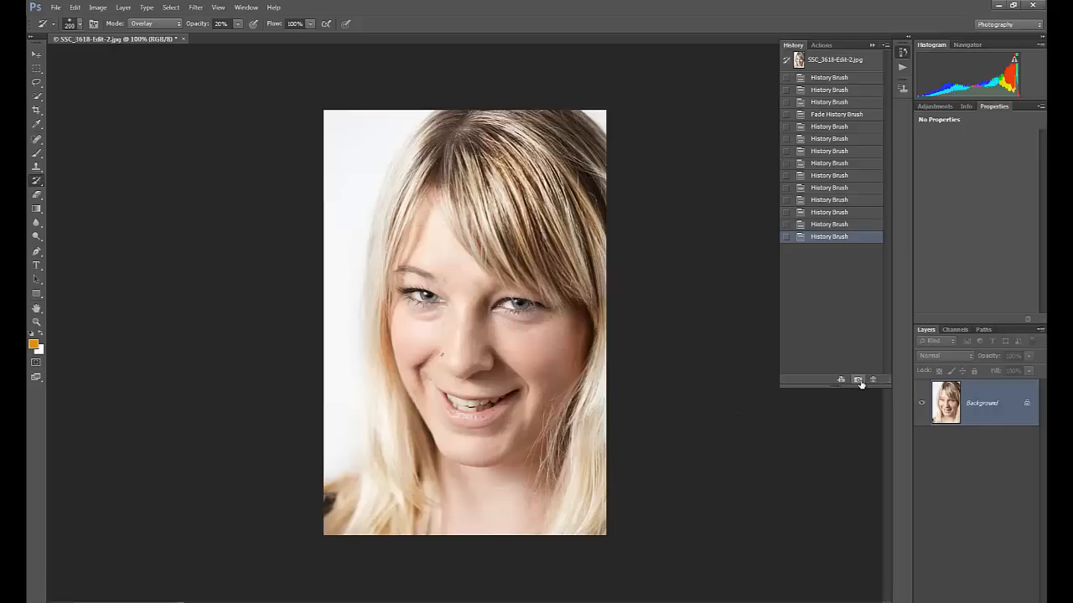
# Step: Snapshot the result, view the original, restore the Overlay hair state and show the Step commands
pyautogui.click(858, 378)
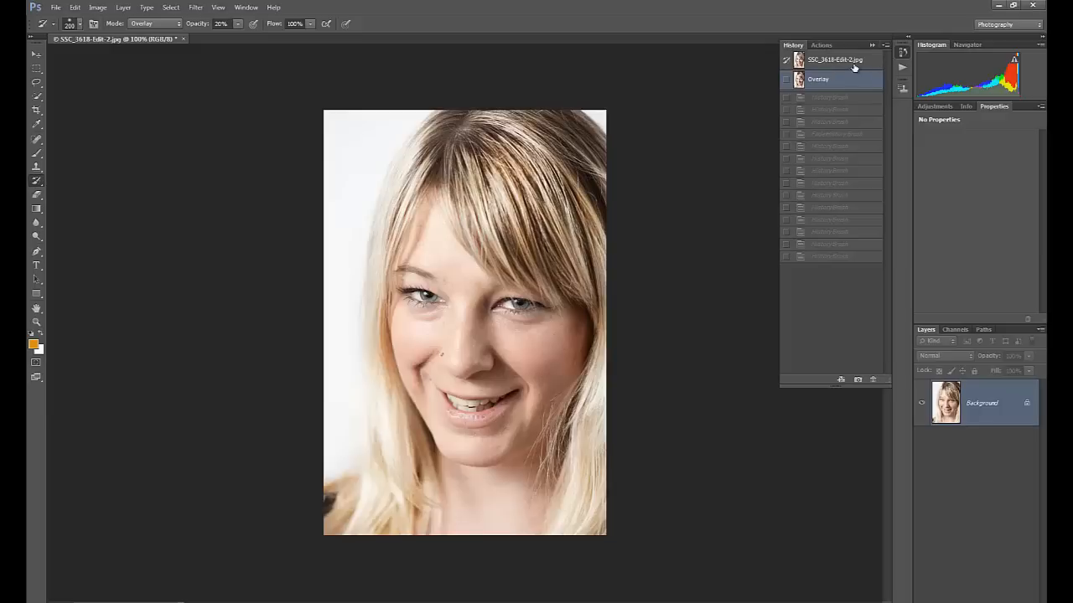
pyautogui.moveTo(829, 65)
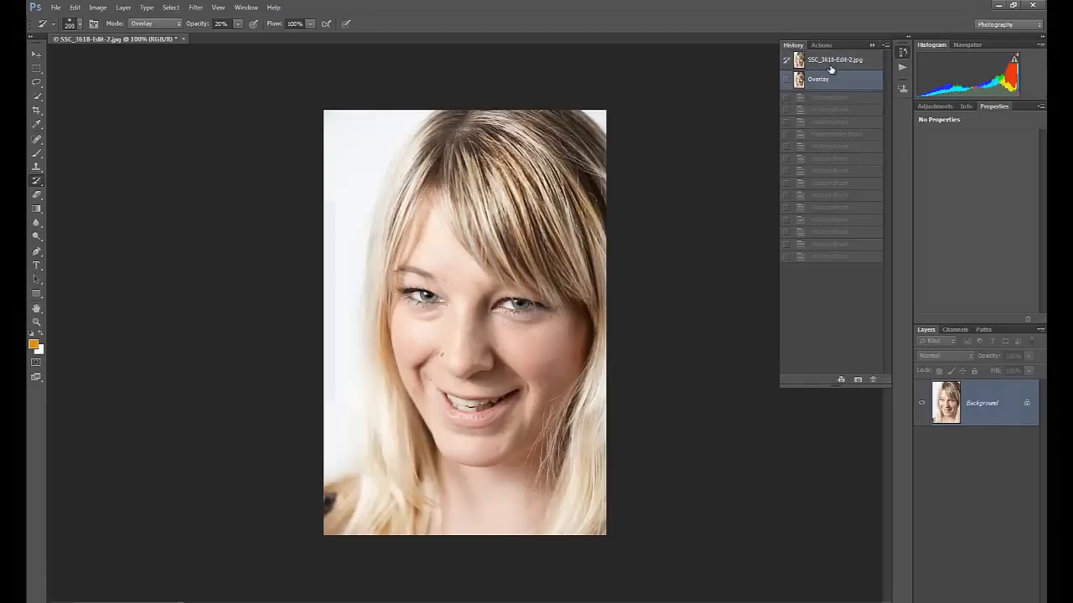
pyautogui.click(834, 60)
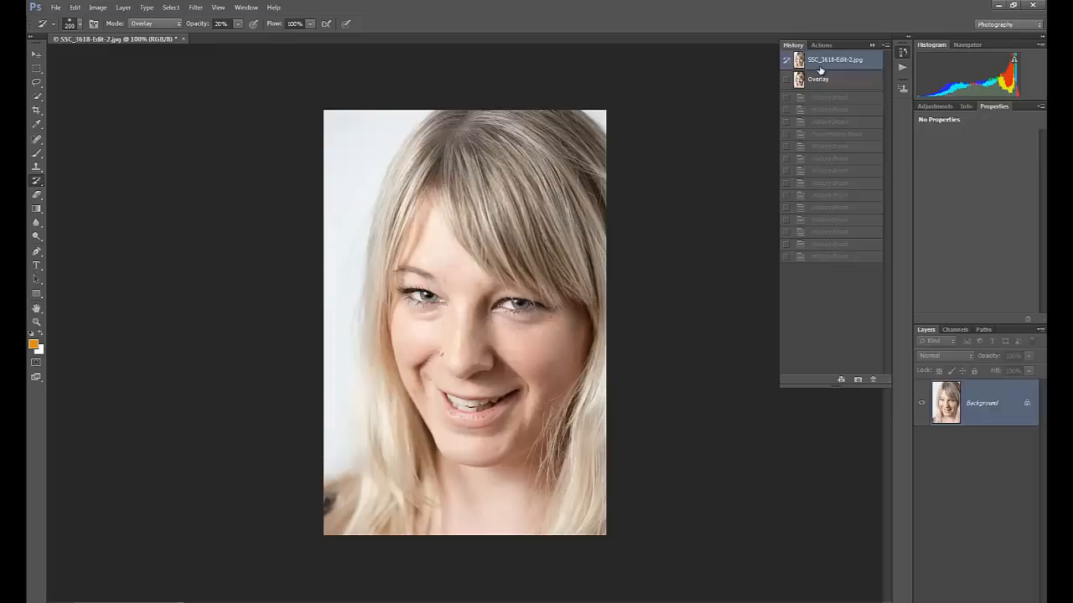
pyautogui.click(817, 79)
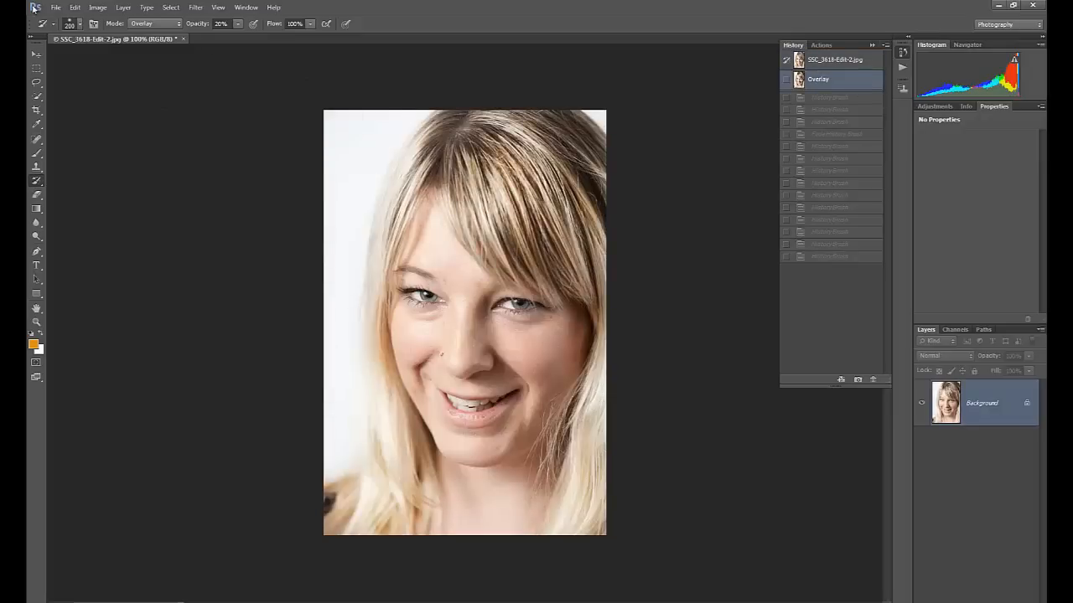
pyautogui.click(73, 7)
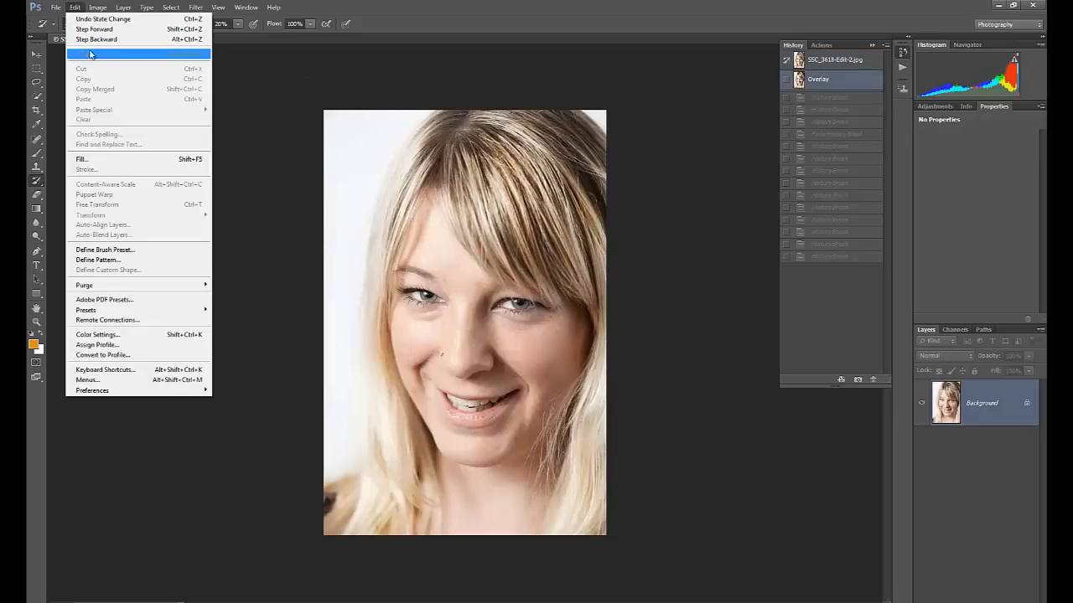
pyautogui.moveTo(84, 54)
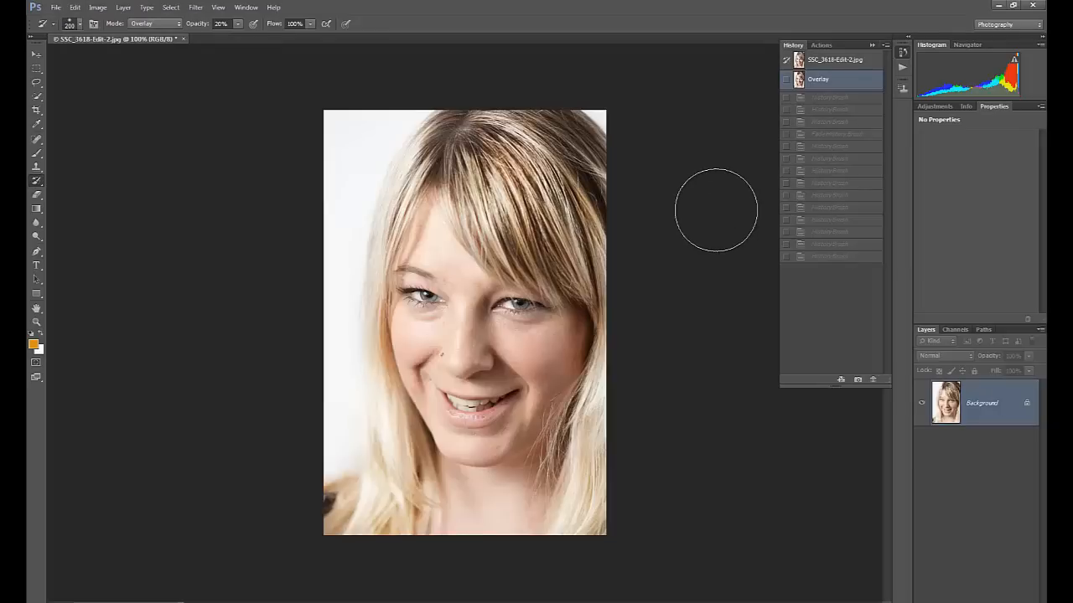
pyautogui.moveTo(702, 339)
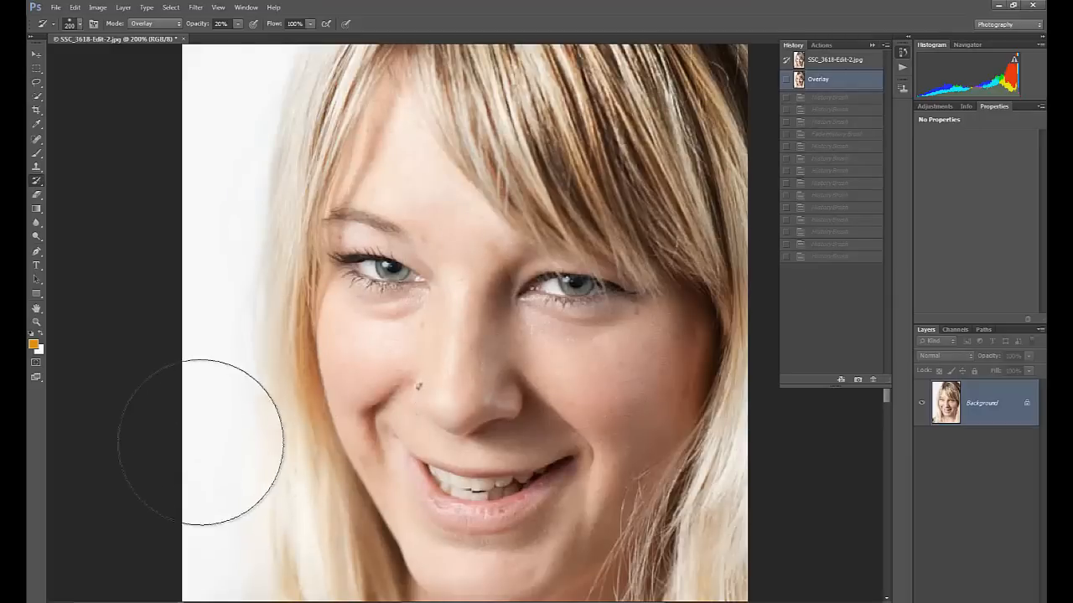
pyautogui.moveTo(352, 315)
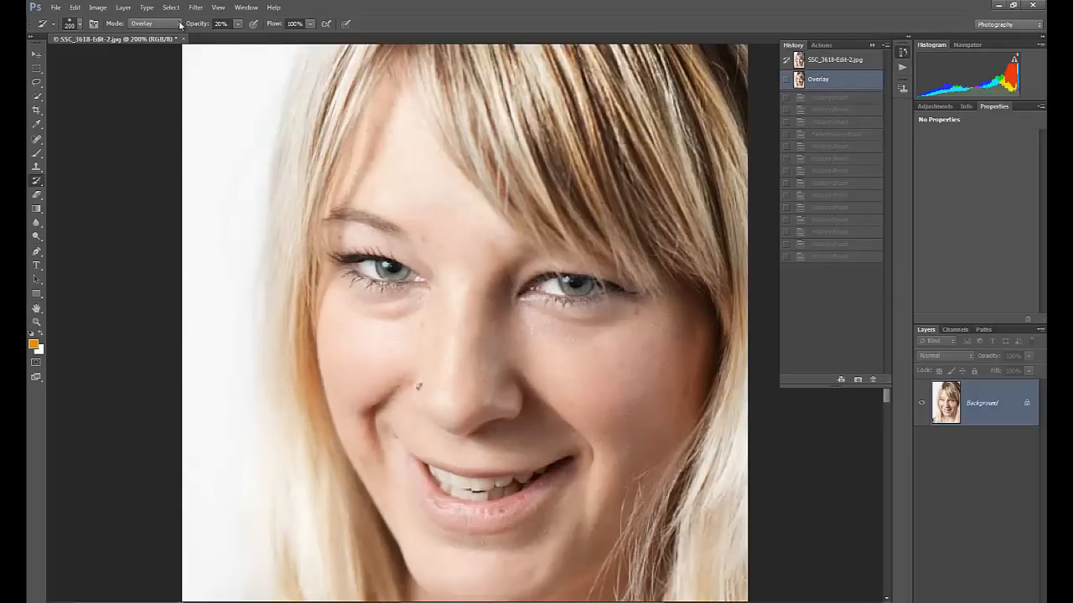
# Step: Switch the History Brush blending mode to Screen for lightening under the eye
pyautogui.click(154, 23)
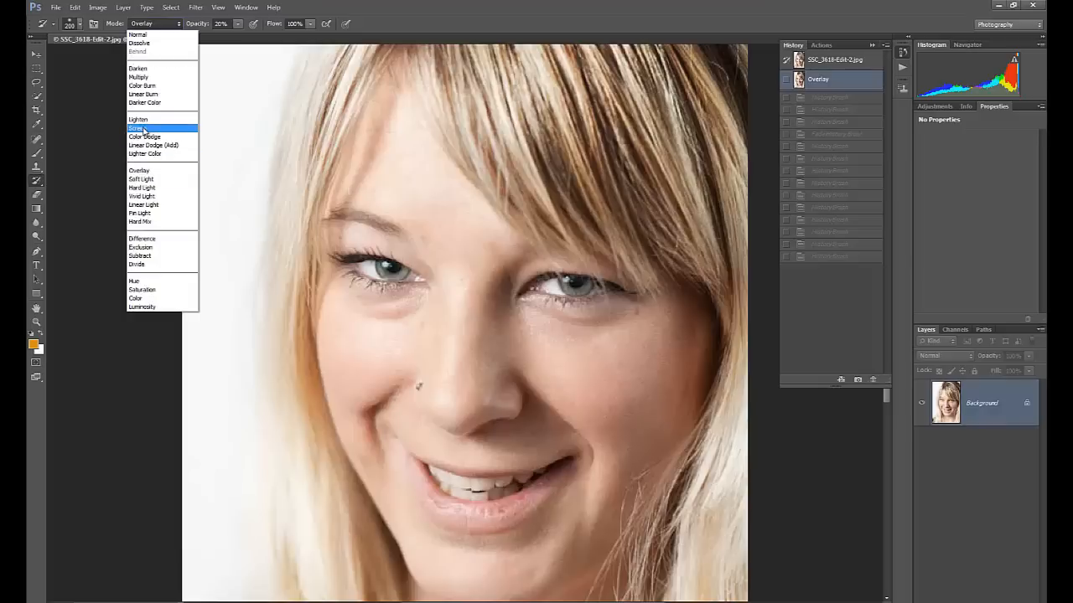
pyautogui.click(137, 128)
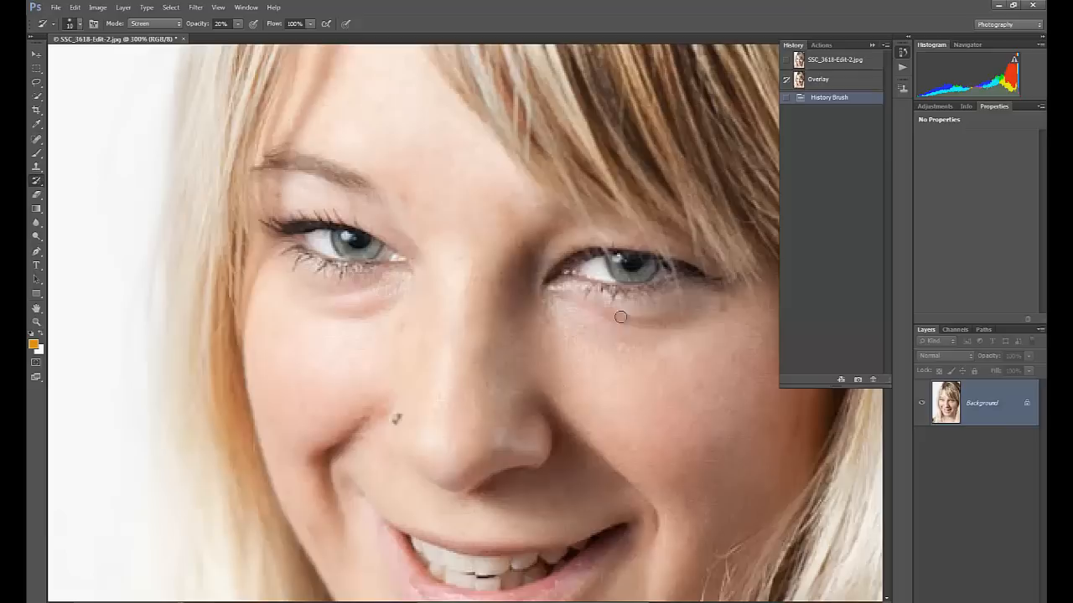
# Step: Lighten the shadows under both eyes with Screen-mode History Brush strokes
pyautogui.moveTo(620, 317); pyautogui.dragTo(605, 313)
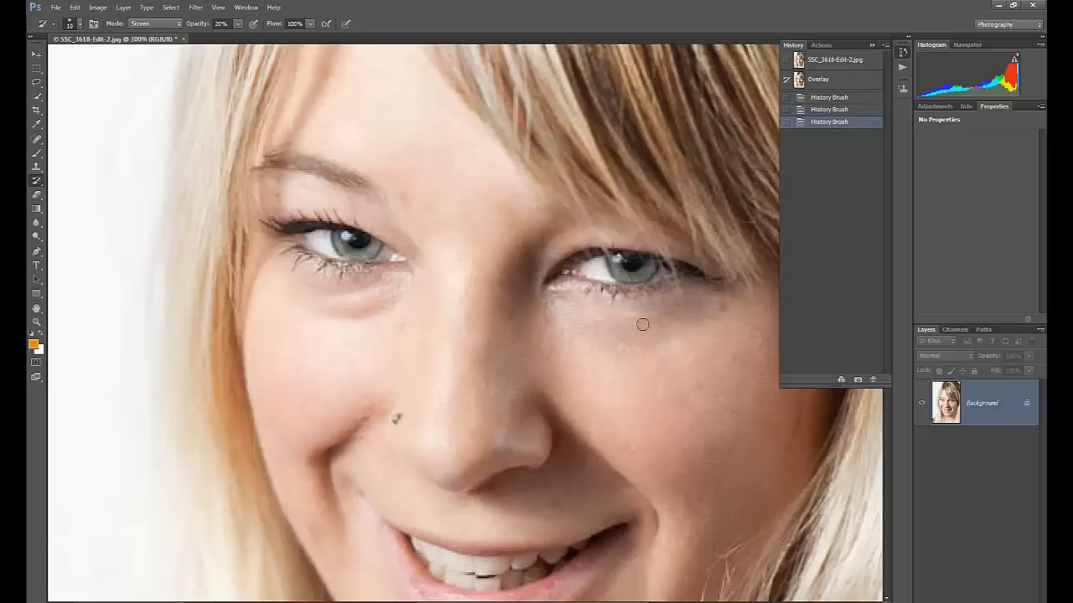
pyautogui.moveTo(644, 325); pyautogui.dragTo(329, 310)
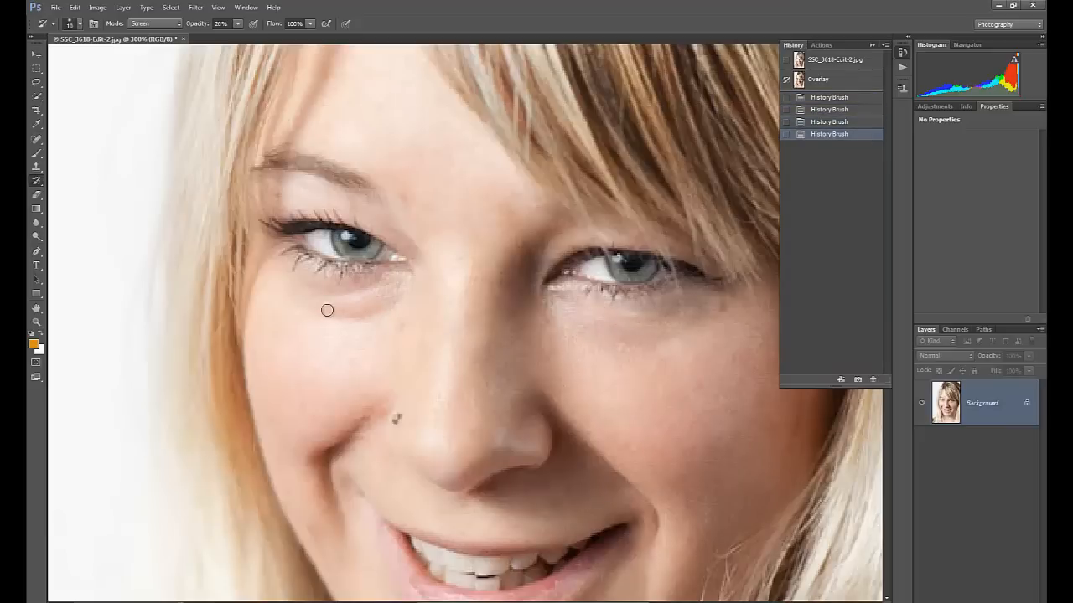
pyautogui.moveTo(327, 310); pyautogui.dragTo(332, 314)
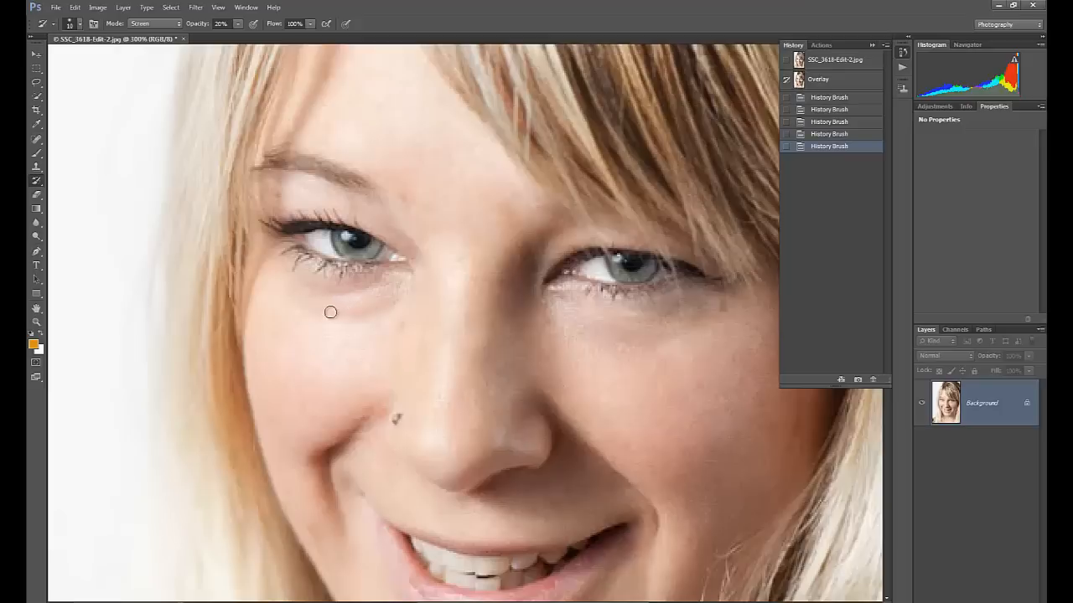
pyautogui.click(331, 298)
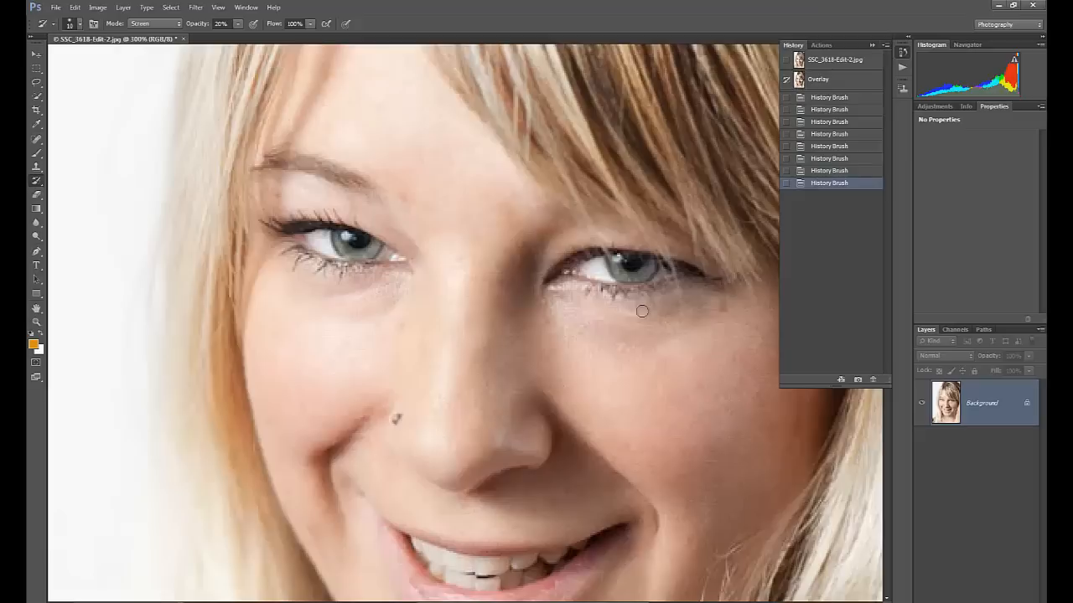
pyautogui.moveTo(641, 310); pyautogui.dragTo(701, 305)
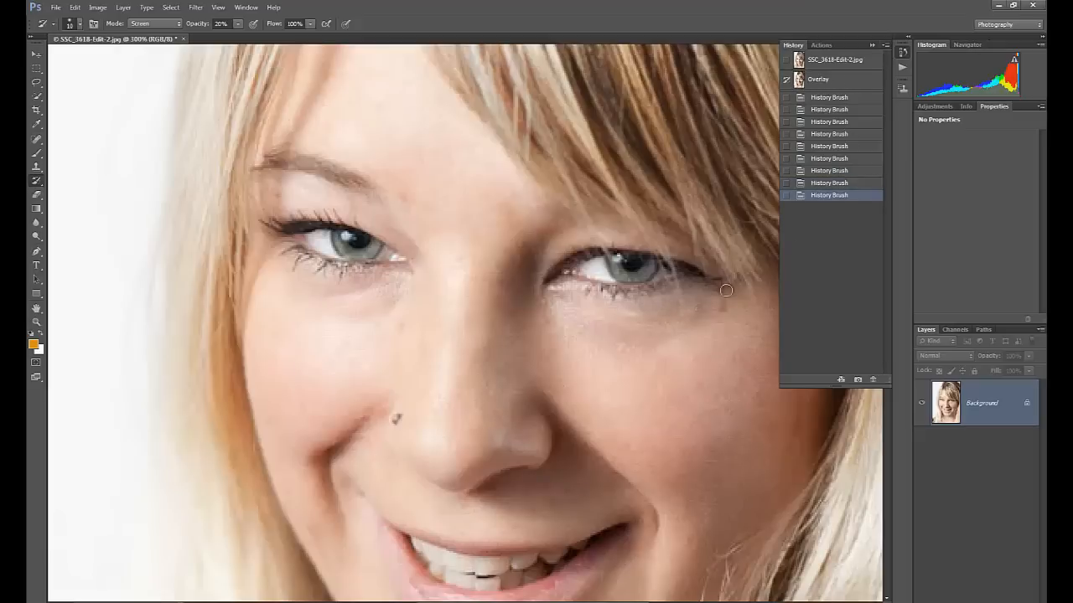
pyautogui.click(360, 278)
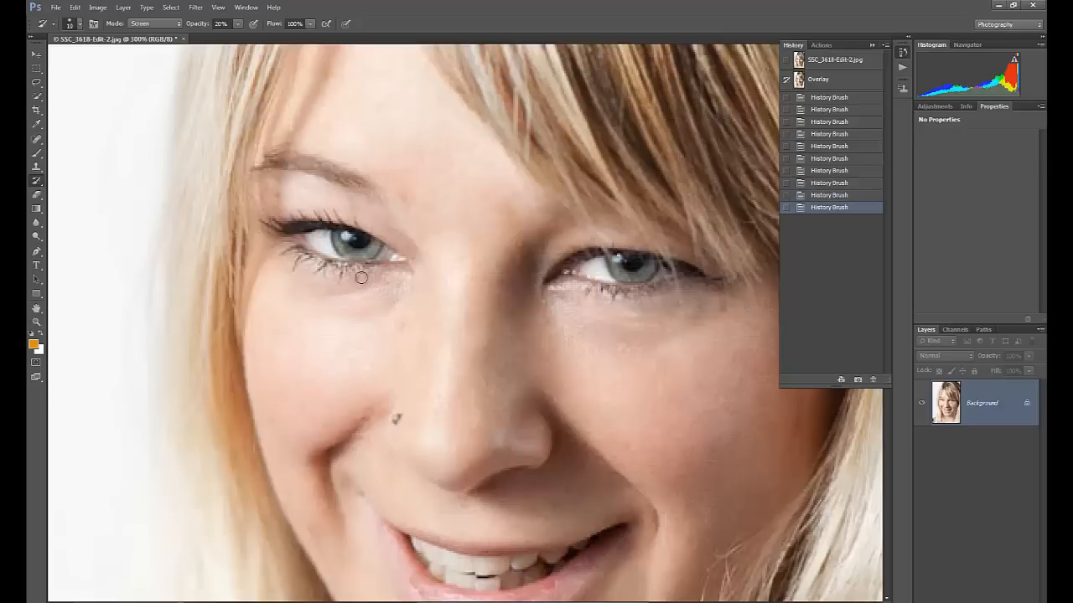
pyautogui.moveTo(362, 279); pyautogui.dragTo(388, 302)
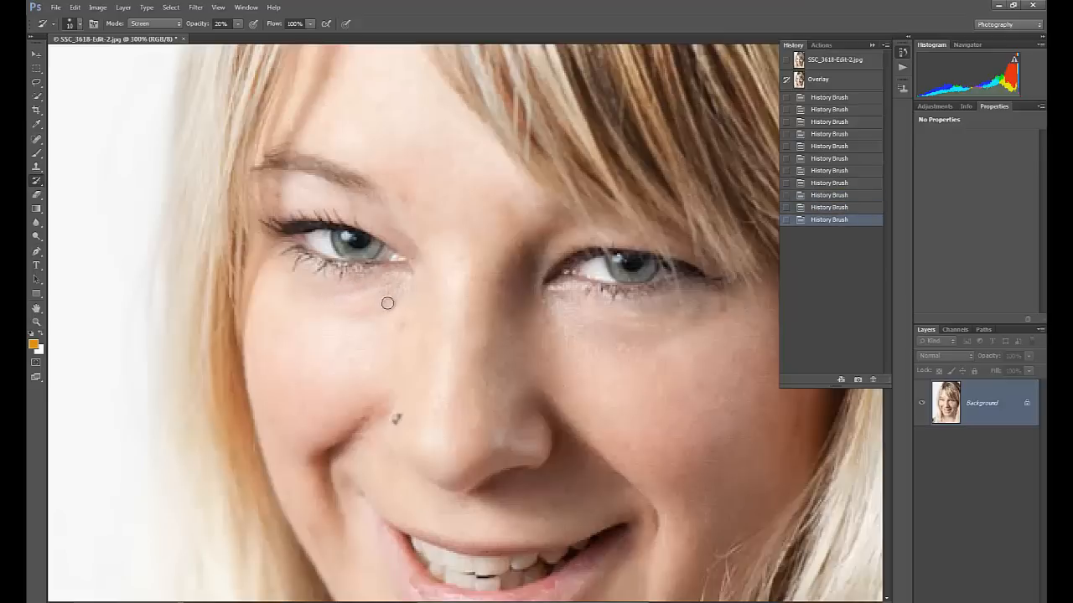
pyautogui.moveTo(389, 308); pyautogui.dragTo(392, 298)
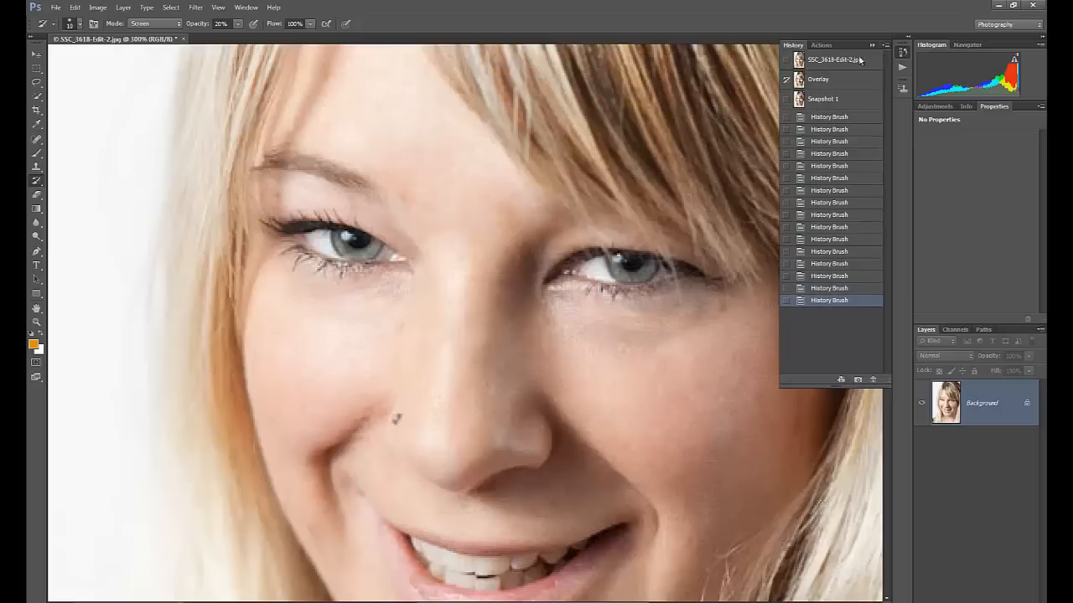
# Step: View the Overlay state for comparison, then restore Snapshot 1 with lightened eyes
pyautogui.click(818, 79)
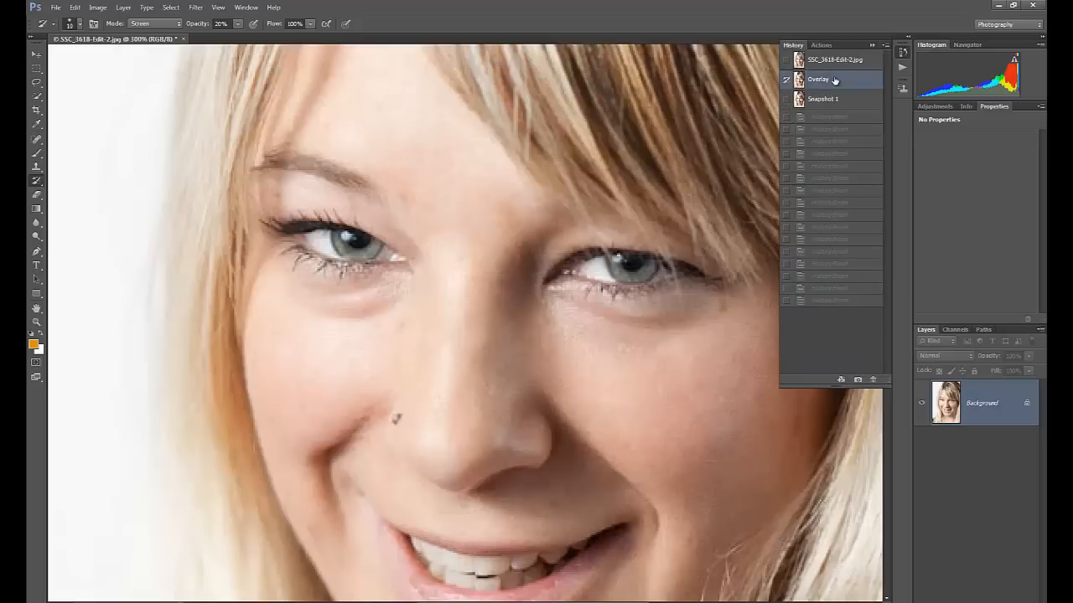
pyautogui.click(822, 99)
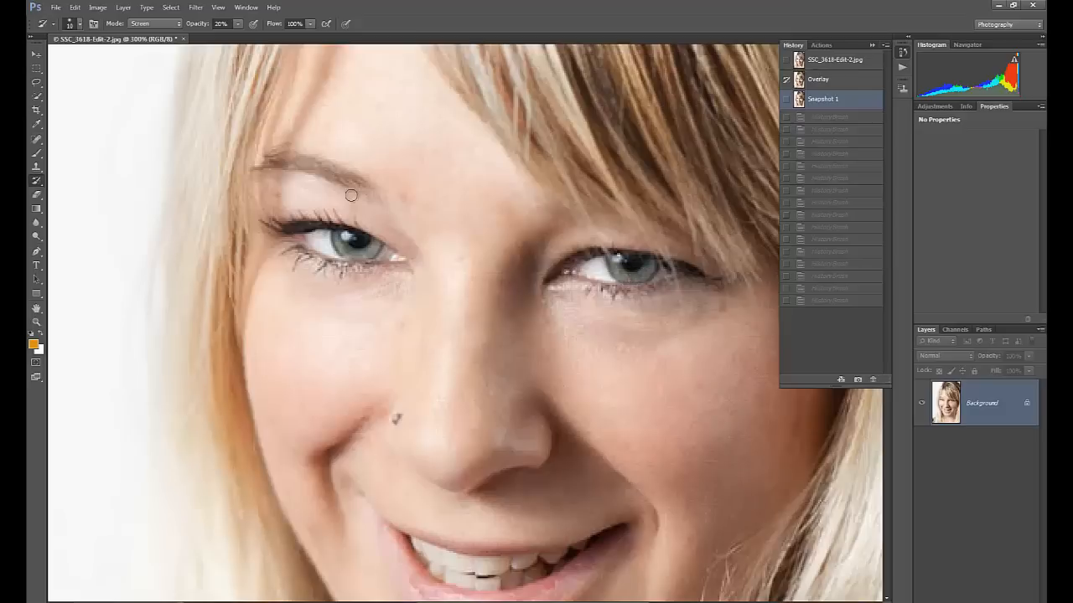
pyautogui.moveTo(290, 77)
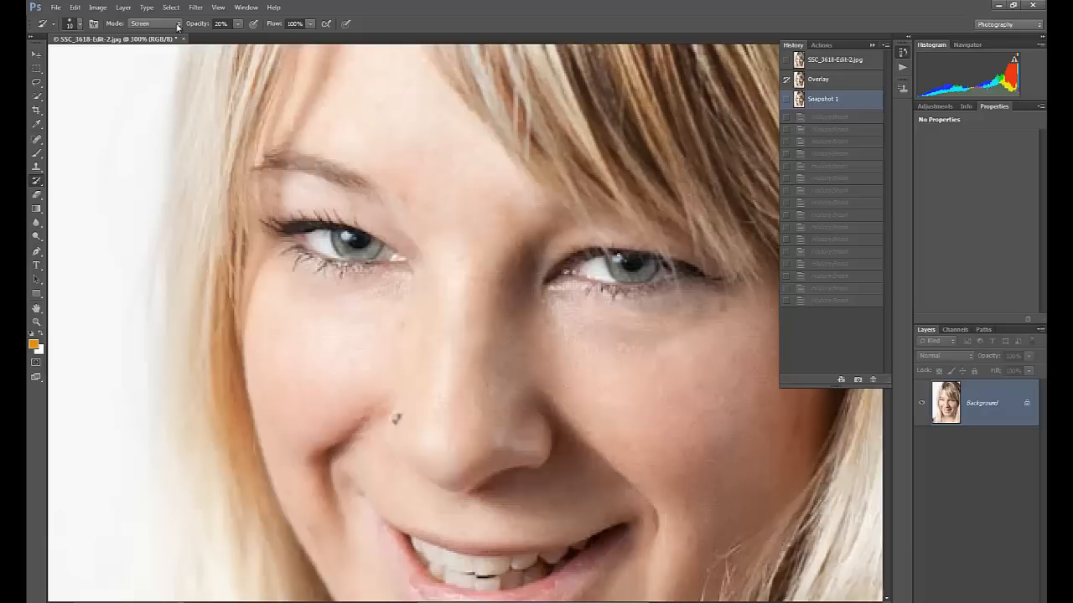
# Step: Set the History Brush to Color Burn for the irises and save a second snapshot
pyautogui.click(154, 24)
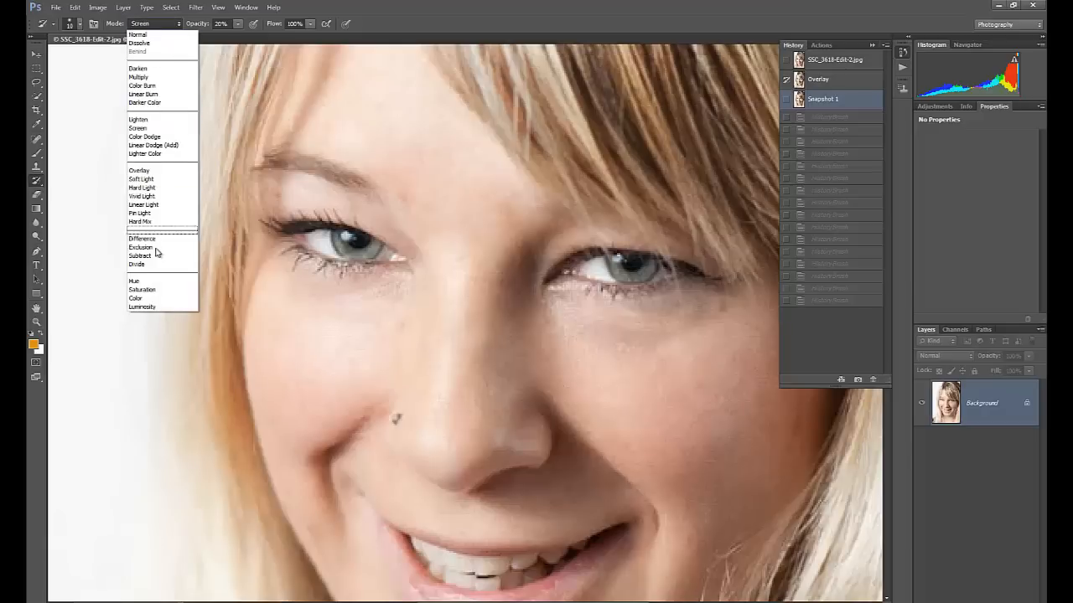
pyautogui.moveTo(147, 94)
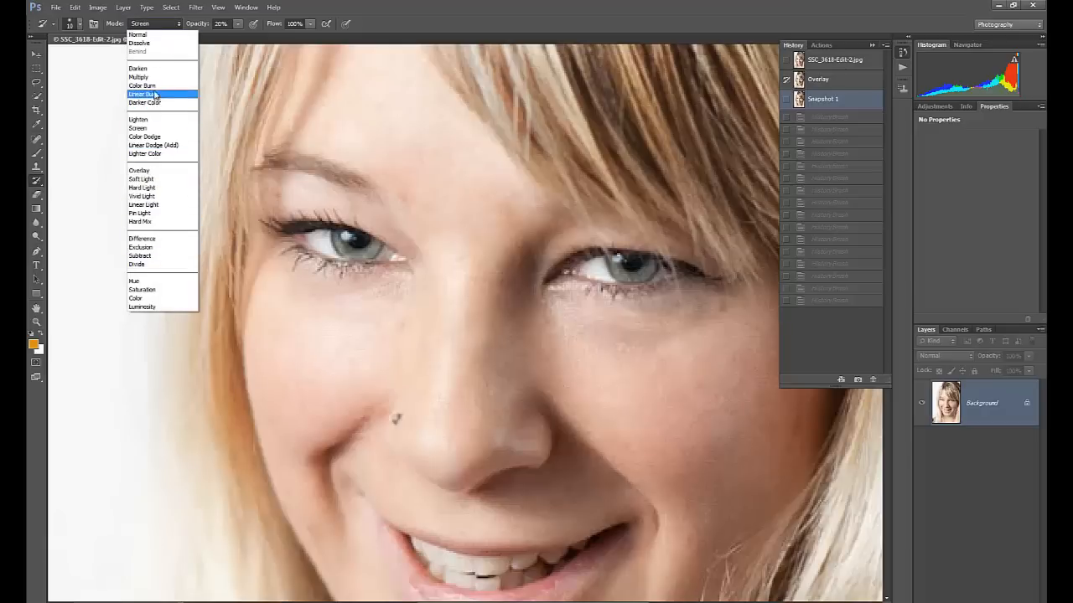
pyautogui.click(141, 84)
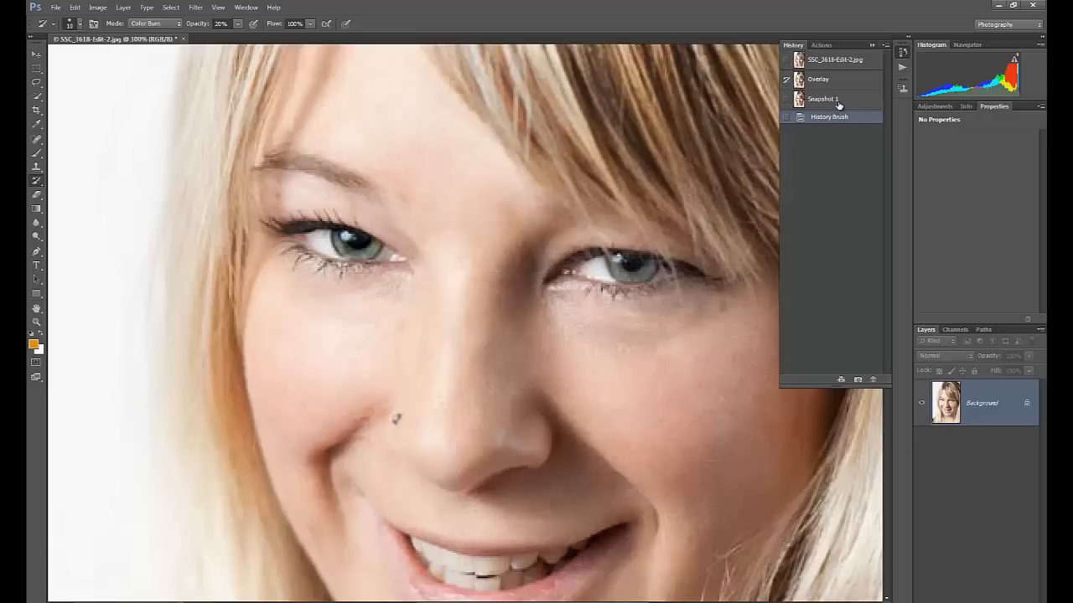
pyautogui.click(830, 117)
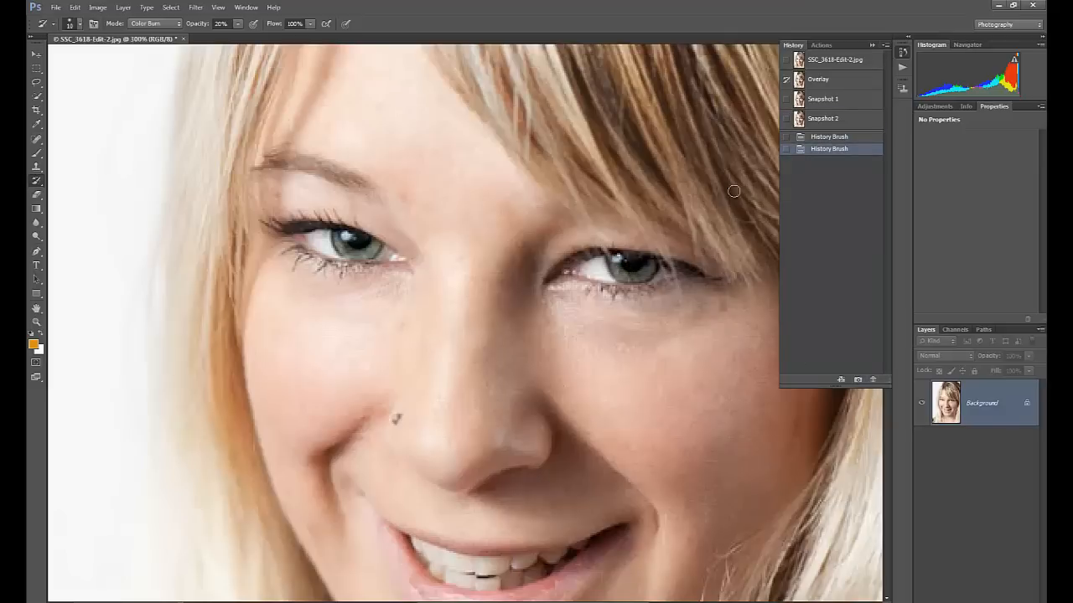
# Step: Rename Snapshot 2 to Eyes in the History panel
pyautogui.doubleClick(821, 117)
pyautogui.write('Eyes')
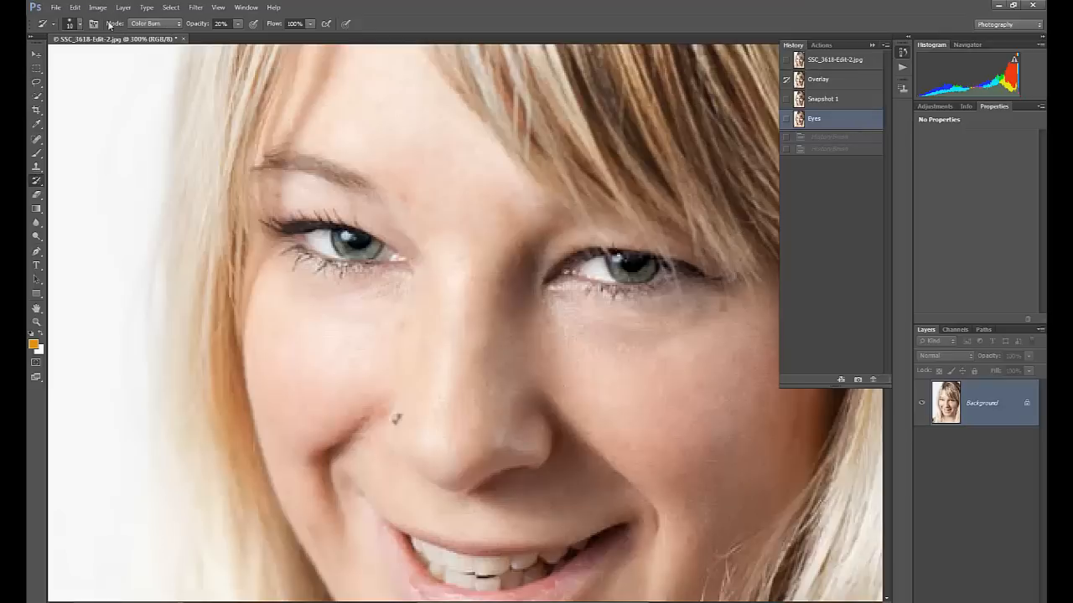
pyautogui.click(80, 24)
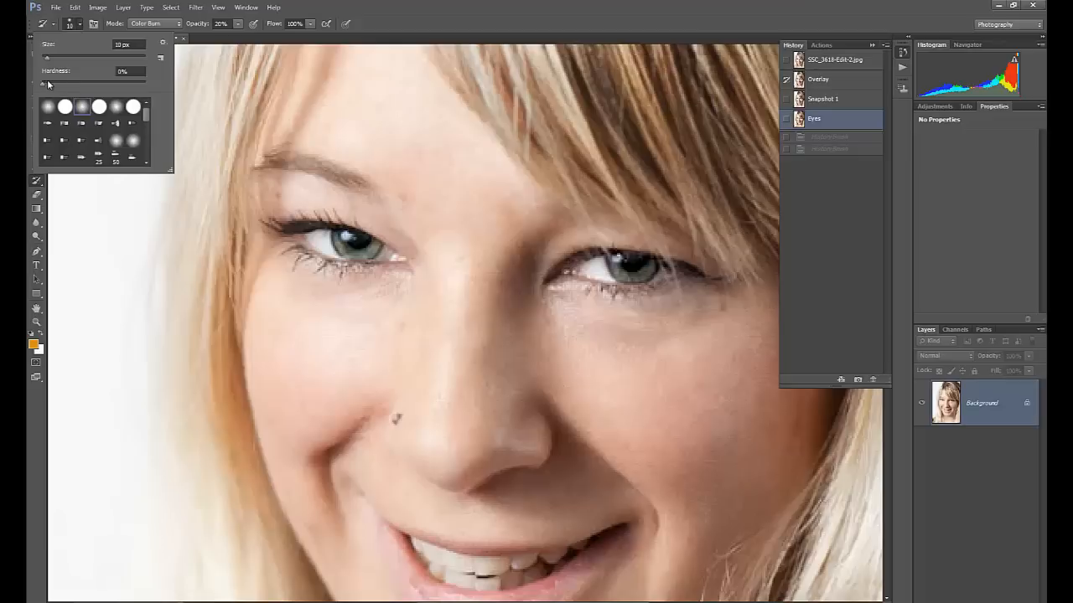
pyautogui.moveTo(121, 241)
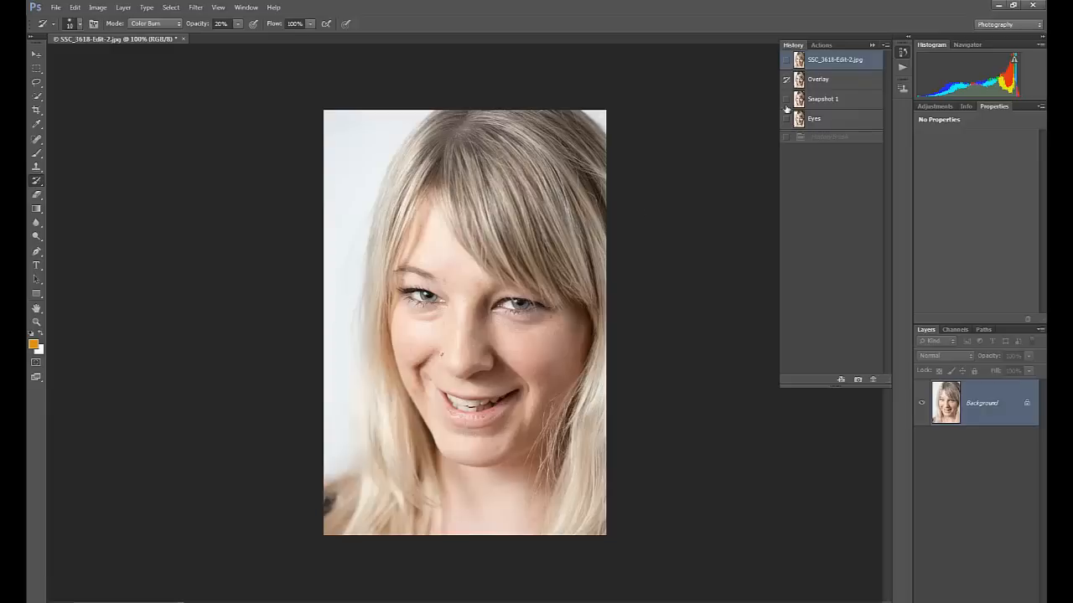
# Step: Step through Overlay, Snapshot 1, Eyes and the original portrait in History, finishing on the Eyes snapshot
pyautogui.click(818, 78)
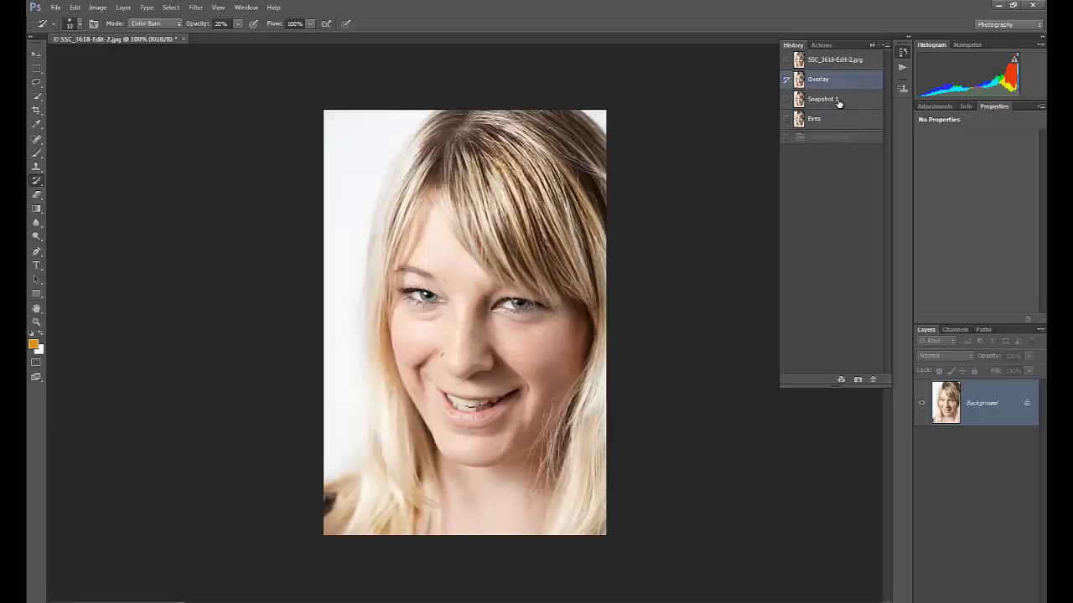
pyautogui.click(823, 99)
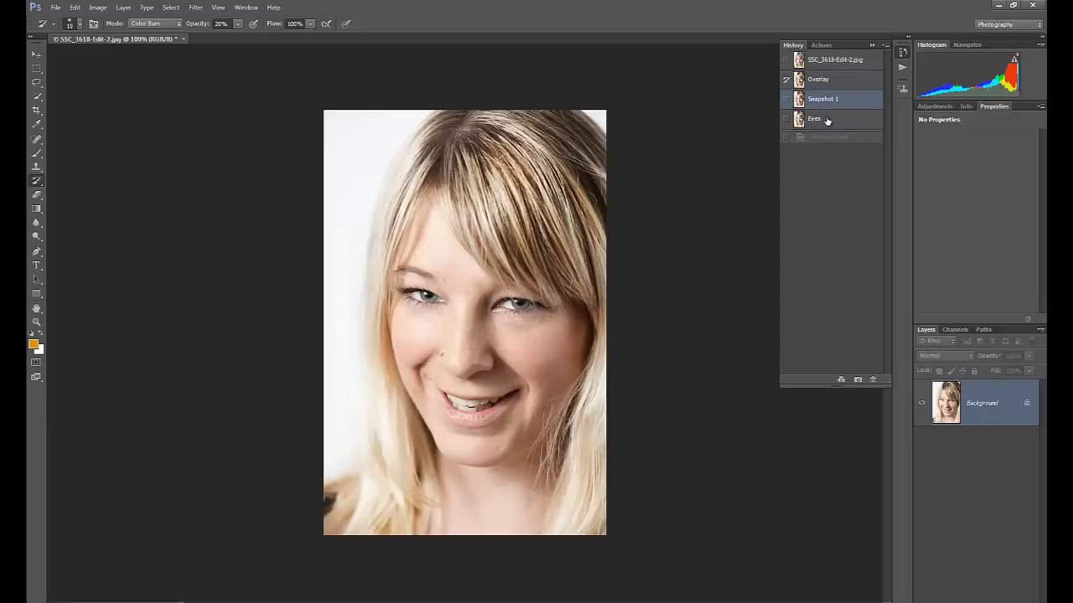
pyautogui.click(815, 117)
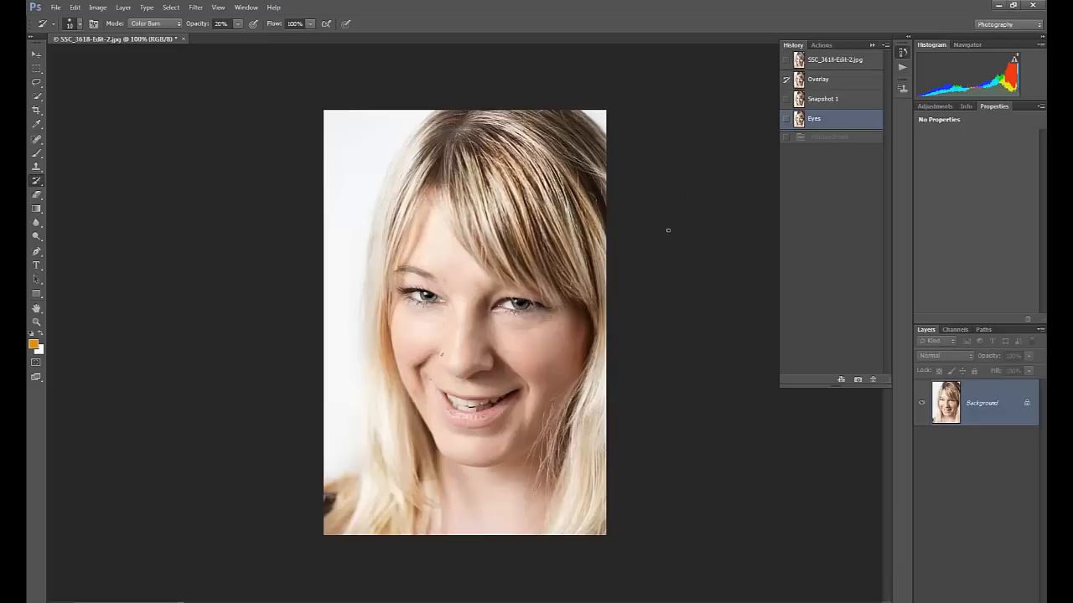
pyautogui.click(835, 61)
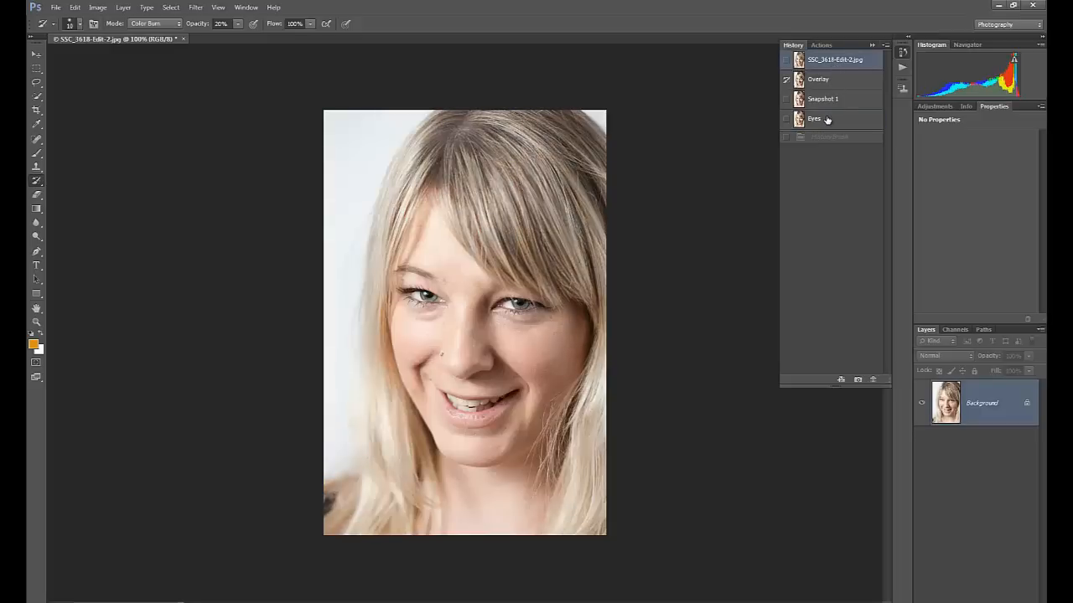
pyautogui.click(814, 117)
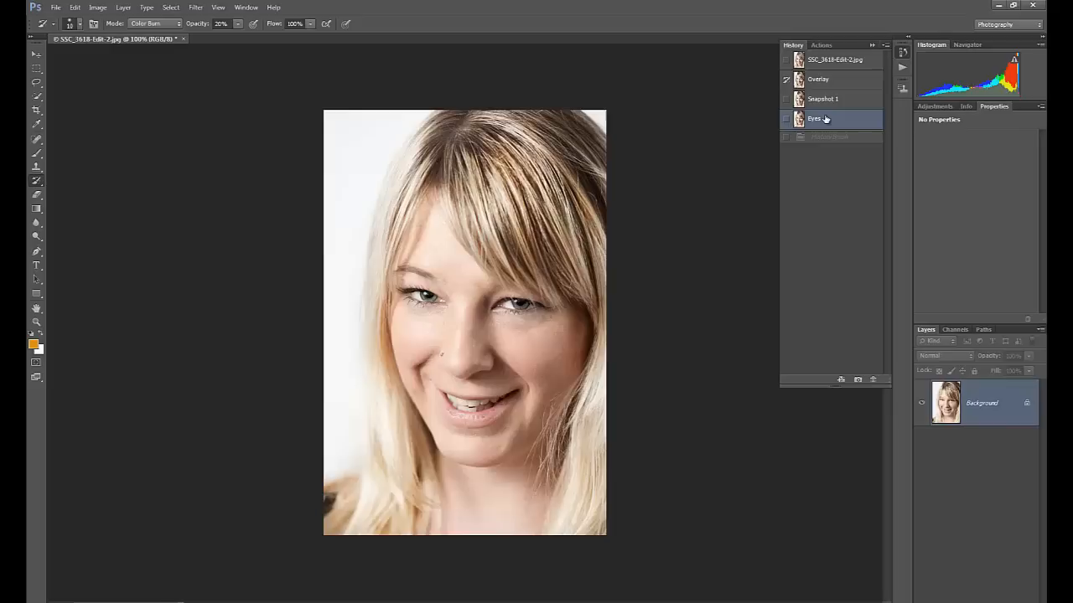